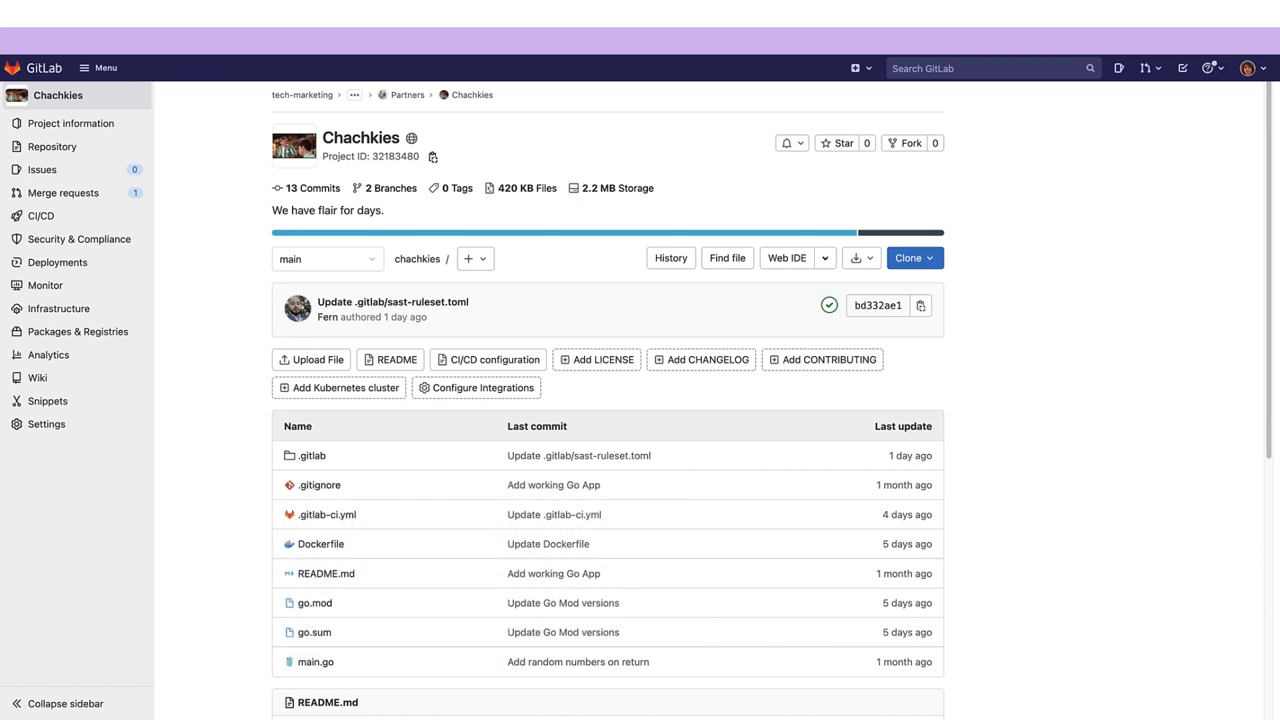
{"action": "mouse_move", "coordinate": [210, 405]}
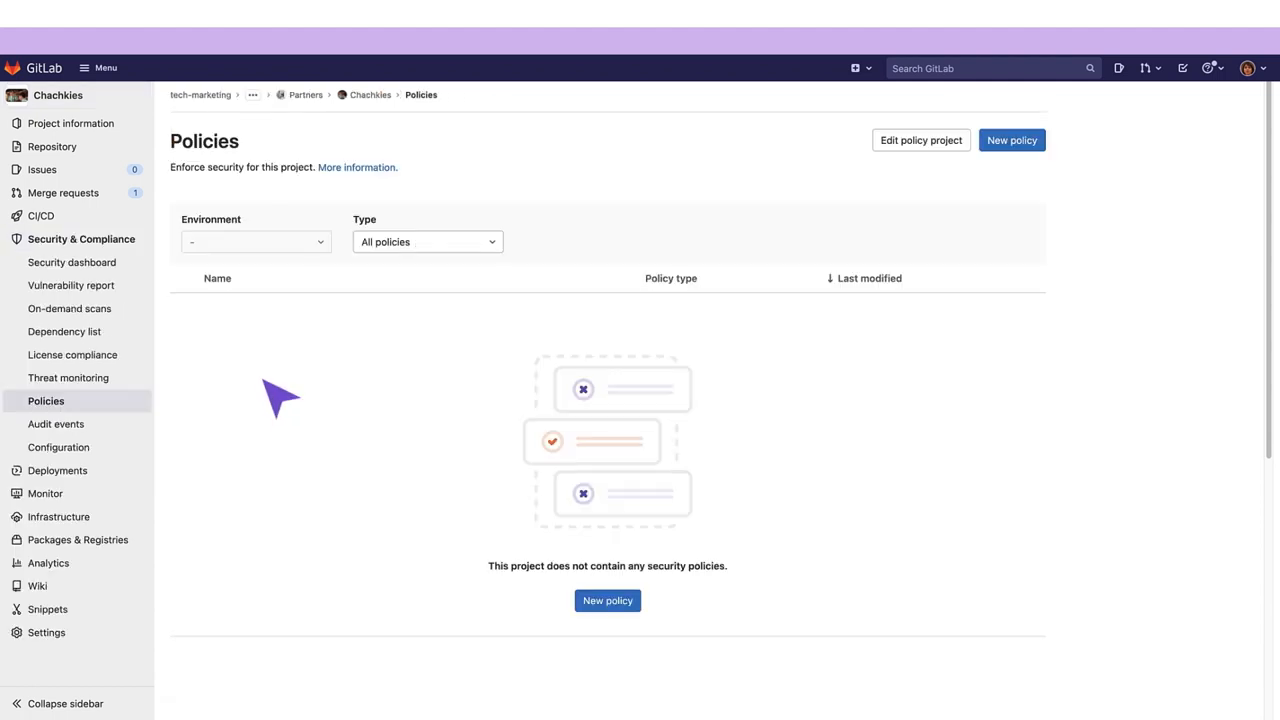
{"action": "mouse_move", "coordinate": [620, 605]}
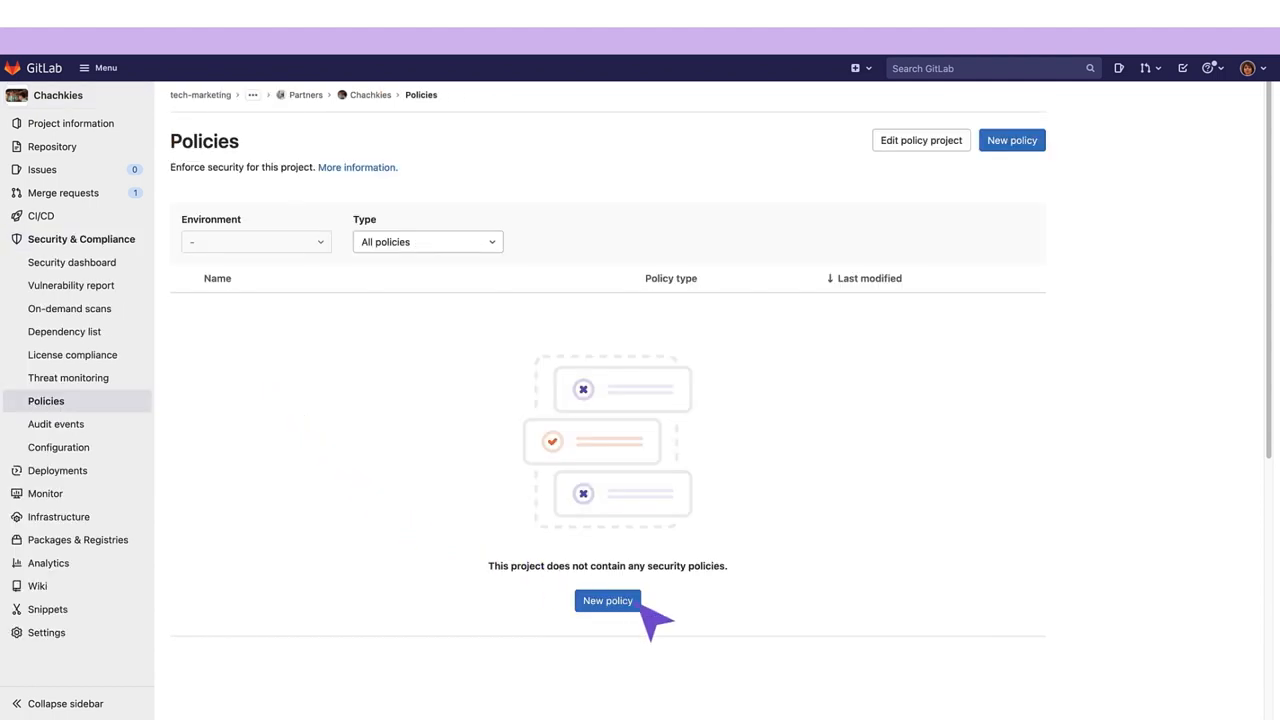
Step: Start a new security policy for the Chachkies project
{"action": "left_click", "coordinate": [607, 600]}
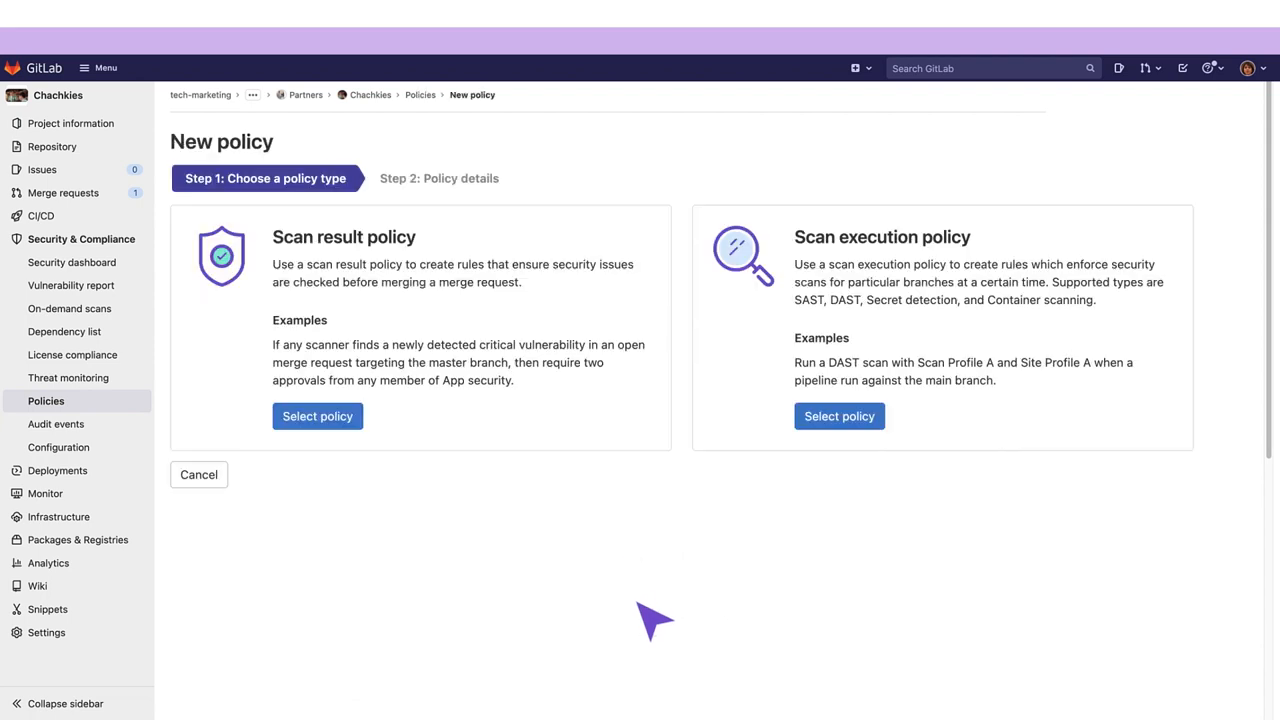
{"action": "mouse_move", "coordinate": [390, 440]}
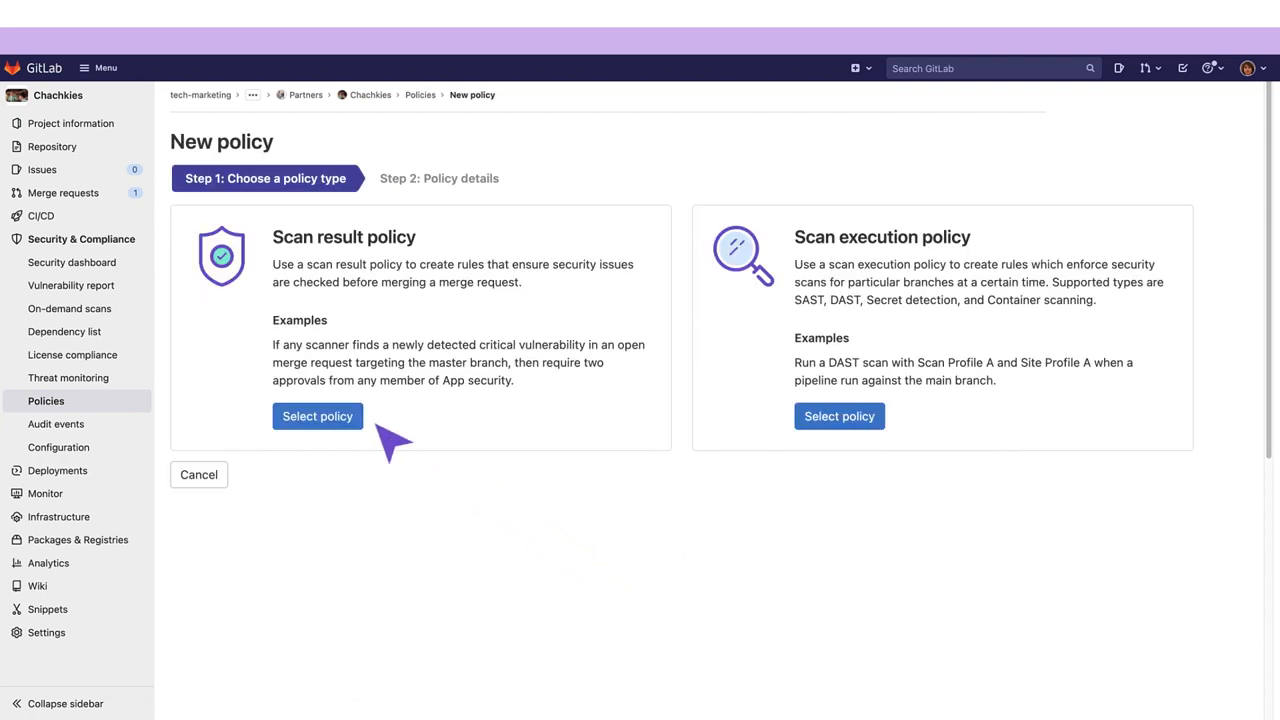
{"action": "mouse_move", "coordinate": [360, 425]}
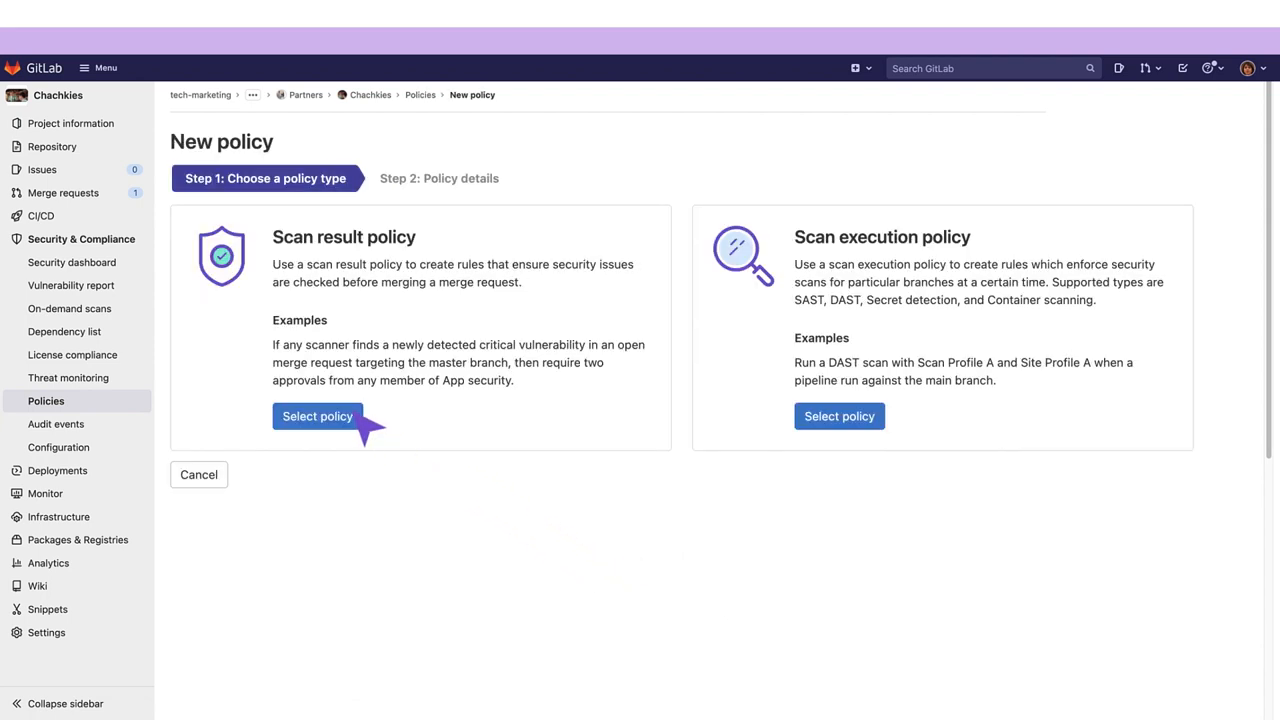
Step: Create a scan result policy in Rule mode named sast_approval, with an approval description, enabled
{"action": "left_click", "coordinate": [317, 416]}
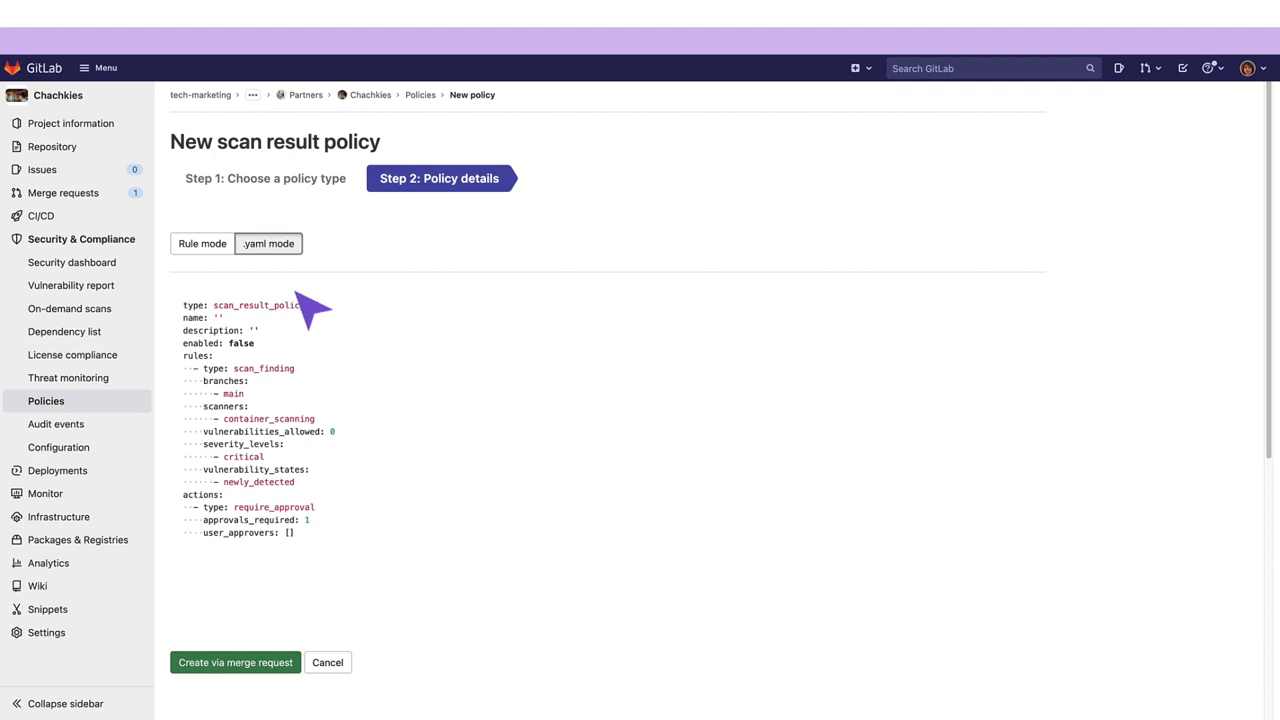
{"action": "left_click", "coordinate": [202, 243]}
{"action": "type", "text": "s"}
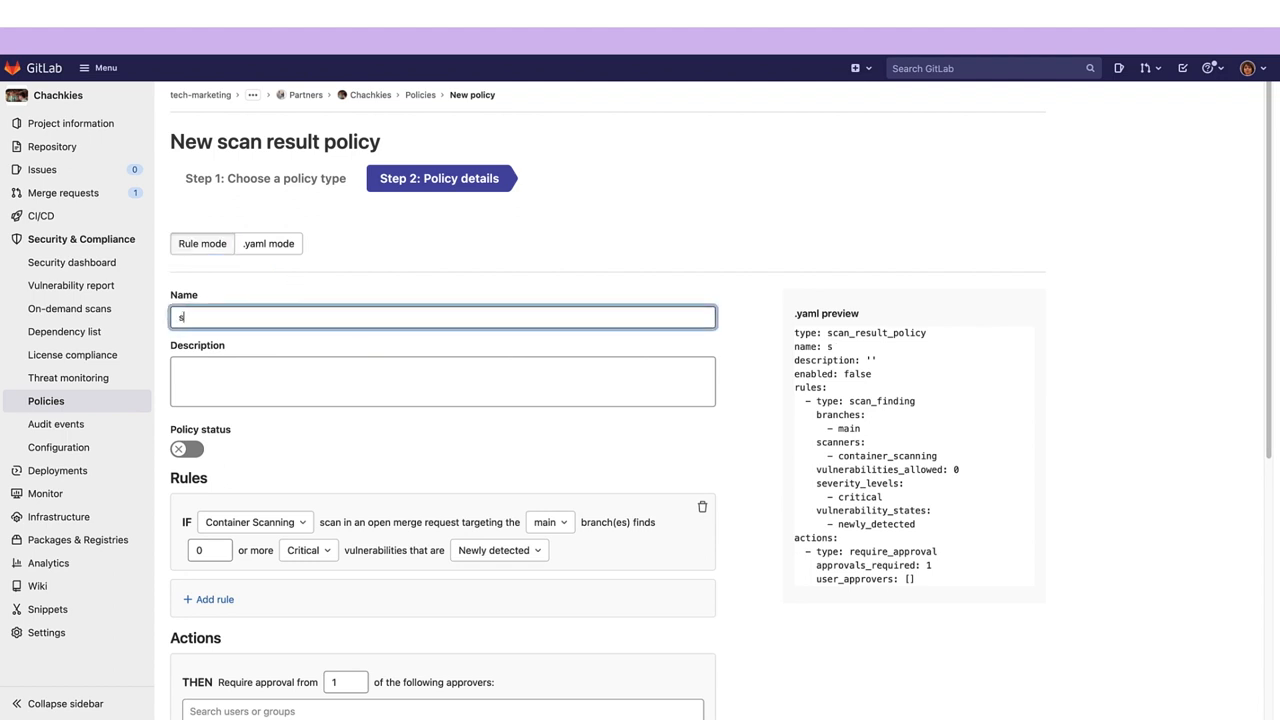
{"action": "type", "text": "ast_approv"}
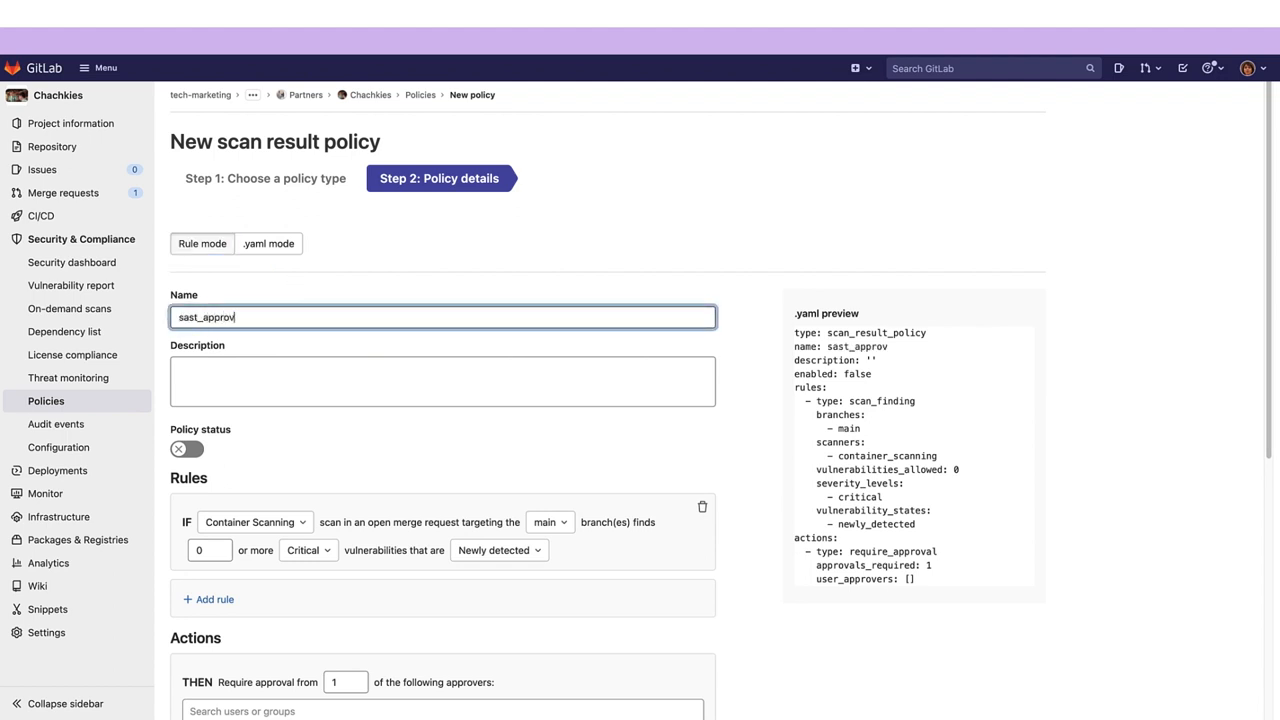
{"action": "type", "text": "require approval if sast vulnerability is found."}
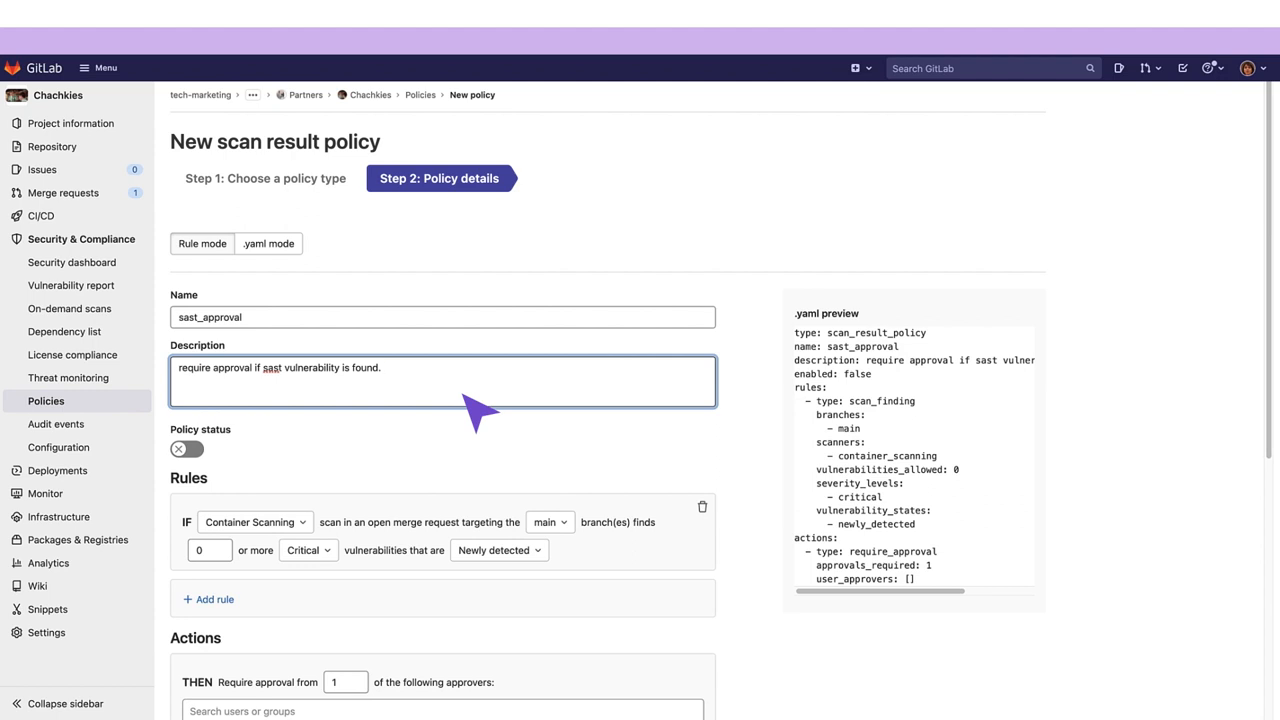
{"action": "left_click", "coordinate": [186, 448]}
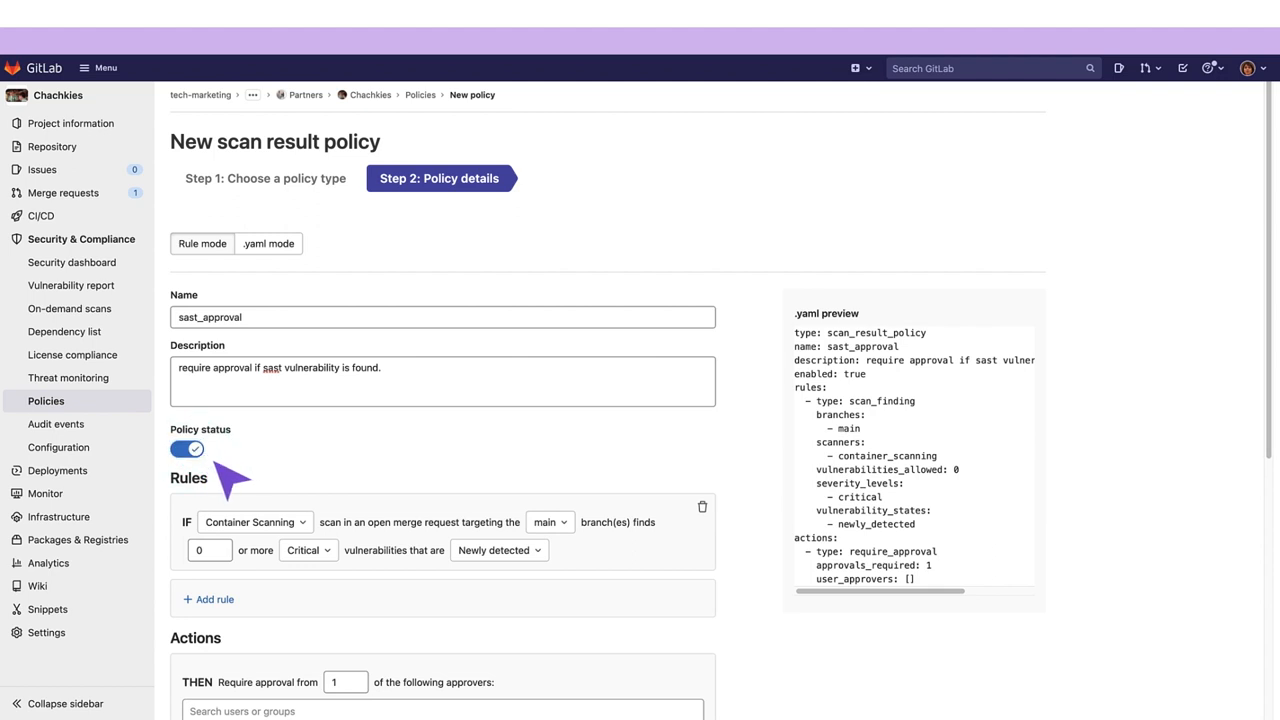
Step: Set the rule to trigger on 1+ new SAST vulnerabilities of any severity on main
{"action": "left_click", "coordinate": [250, 471]}
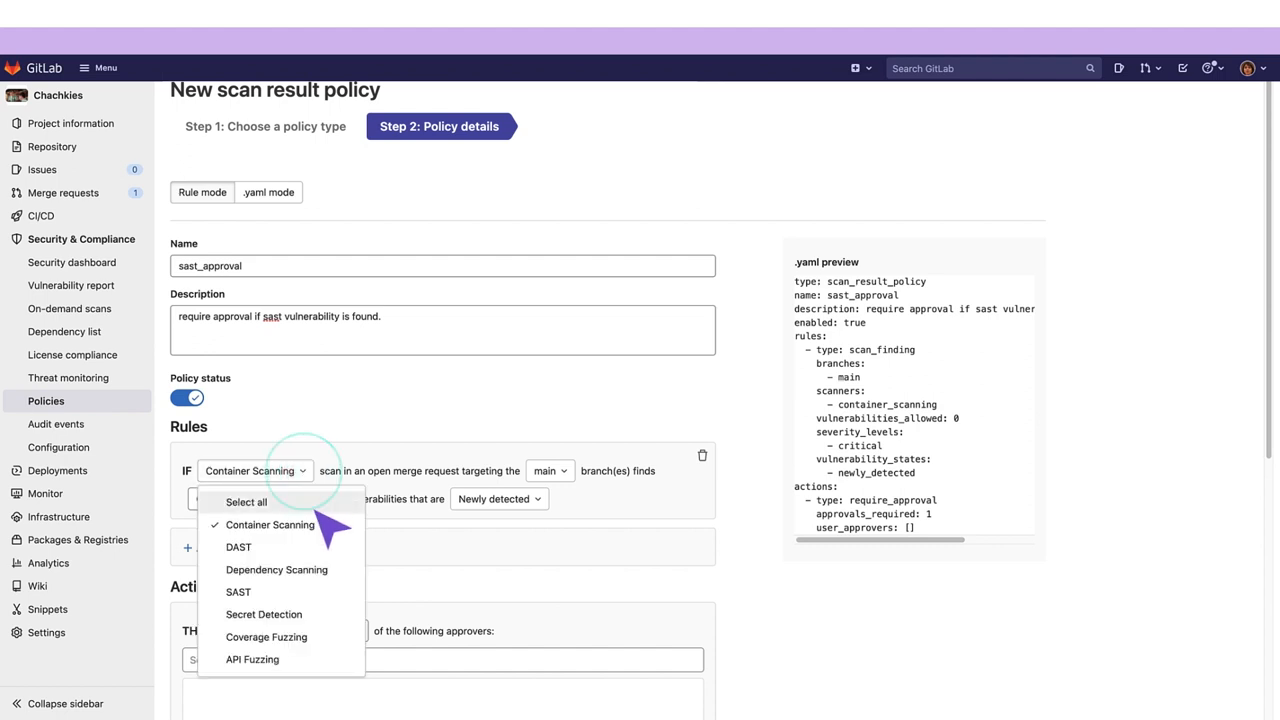
{"action": "left_click", "coordinate": [238, 591]}
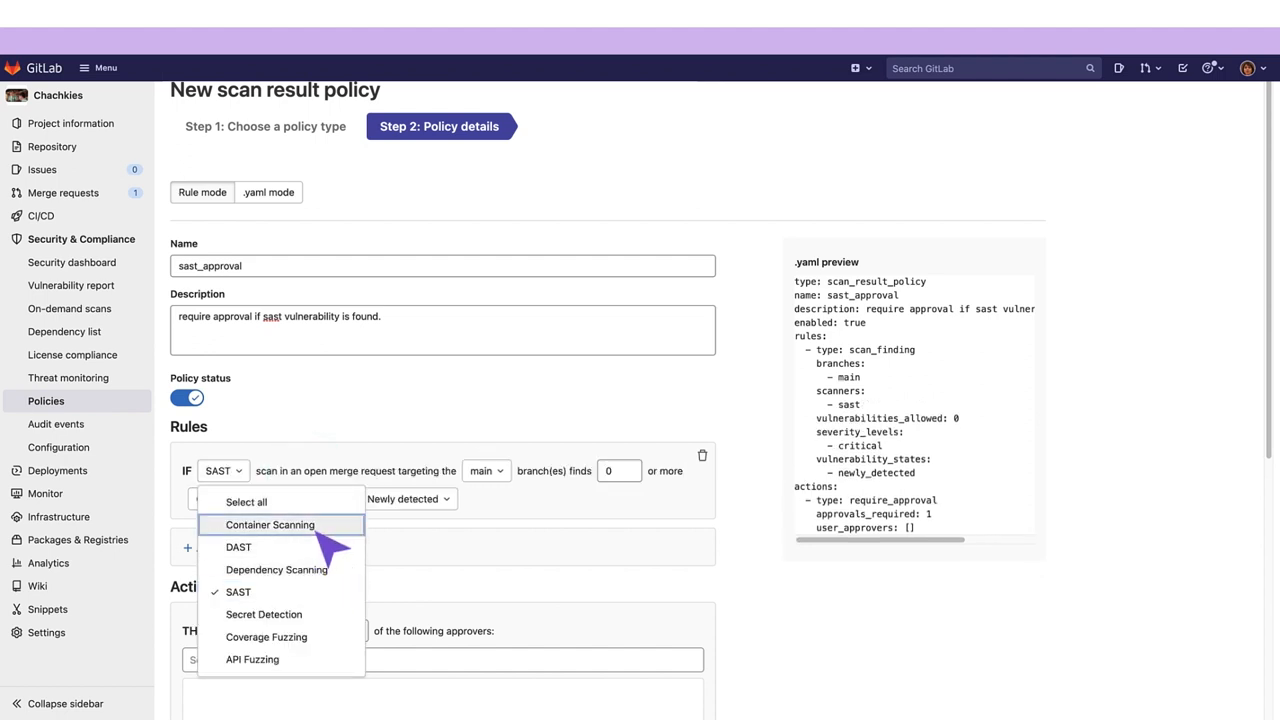
{"action": "left_click", "coordinate": [485, 470]}
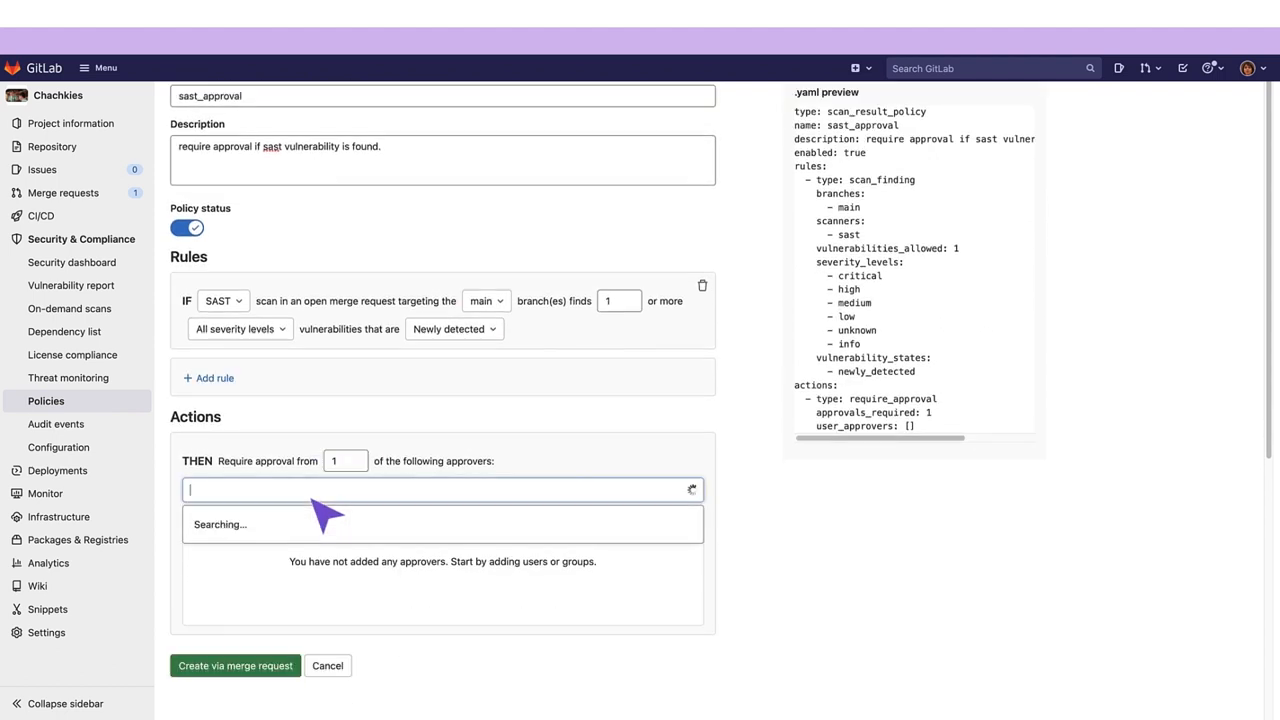
{"action": "type", "text": "sam"}
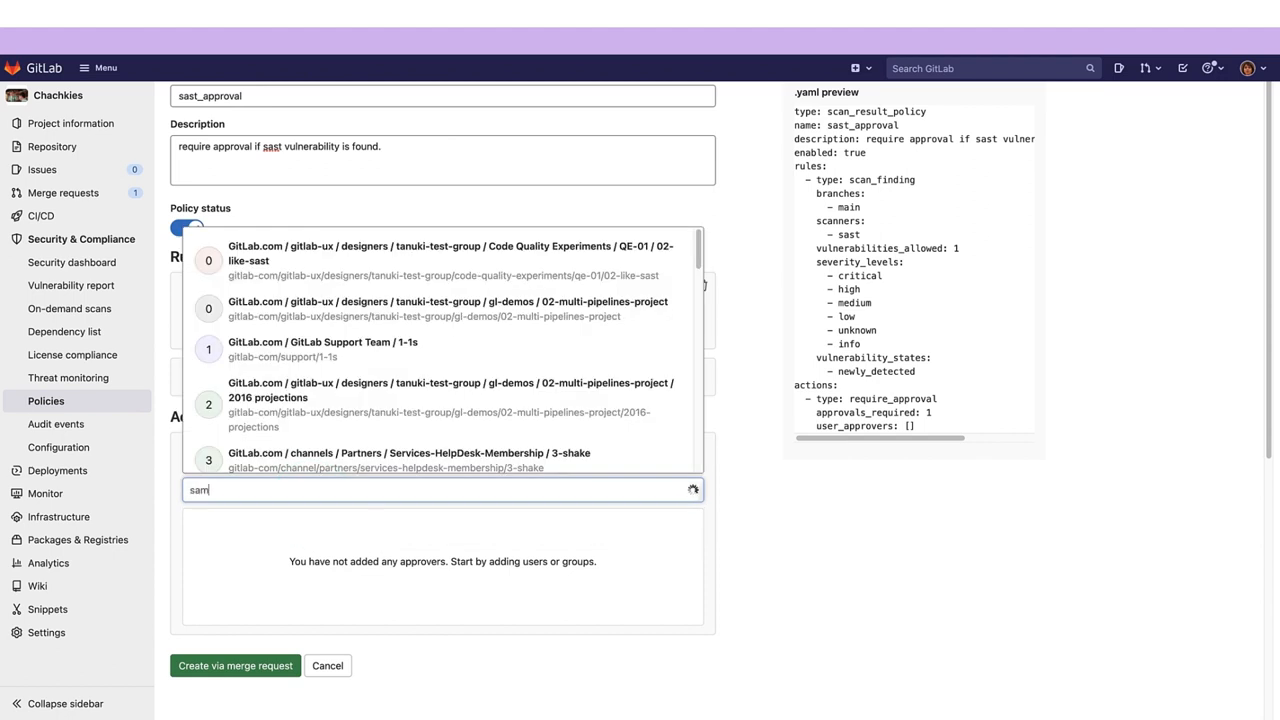
{"action": "type", "text": ".white"}
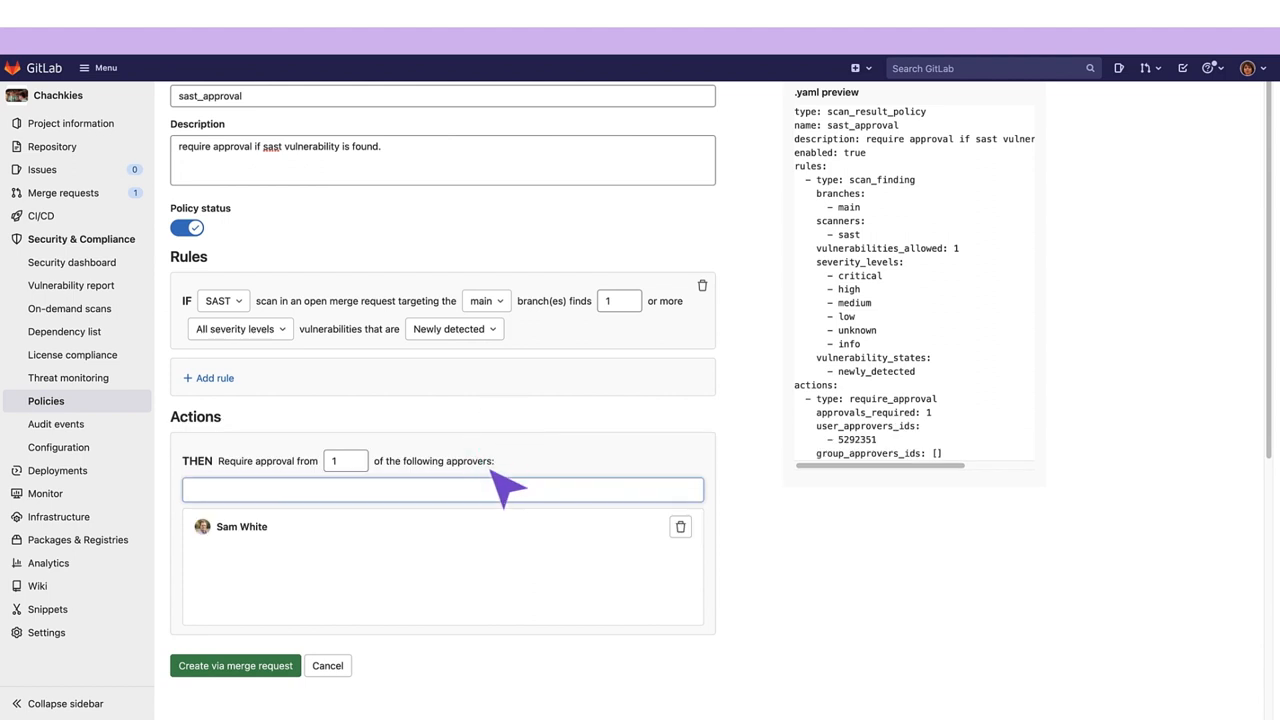
{"action": "type", "text": "secure"}
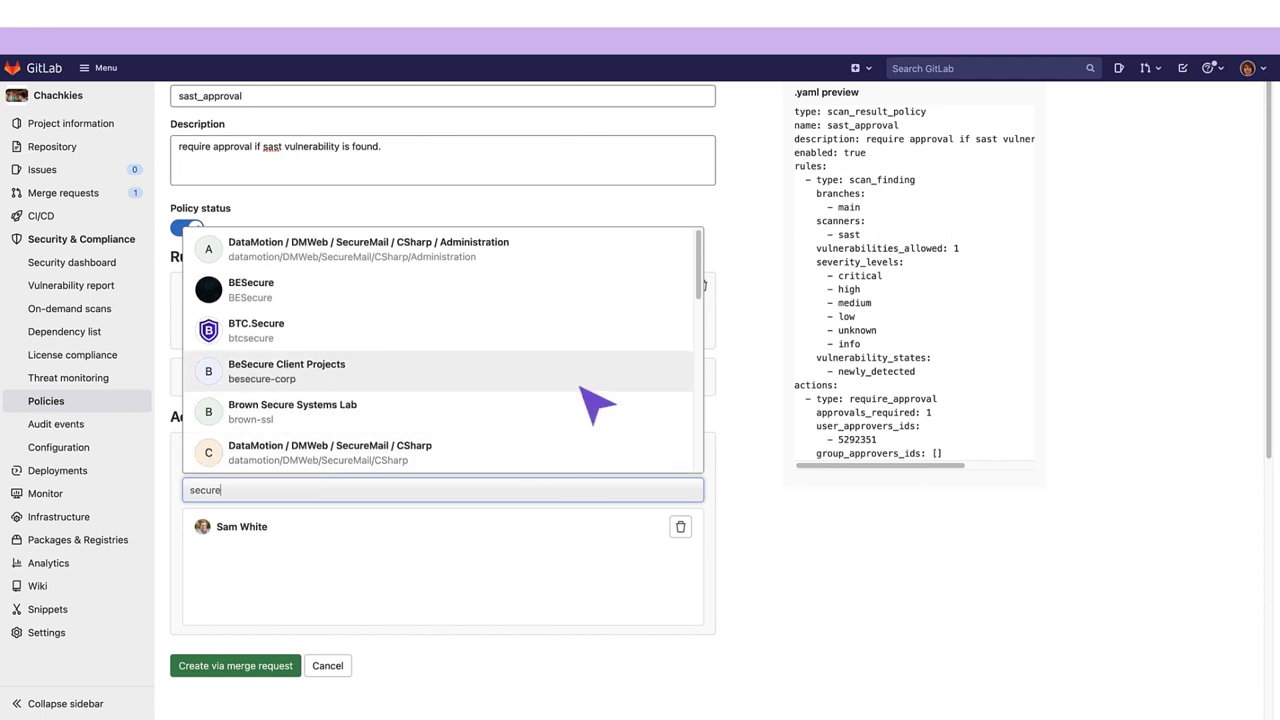
{"action": "scroll", "scroll_direction": "down", "scroll_amount": 3}
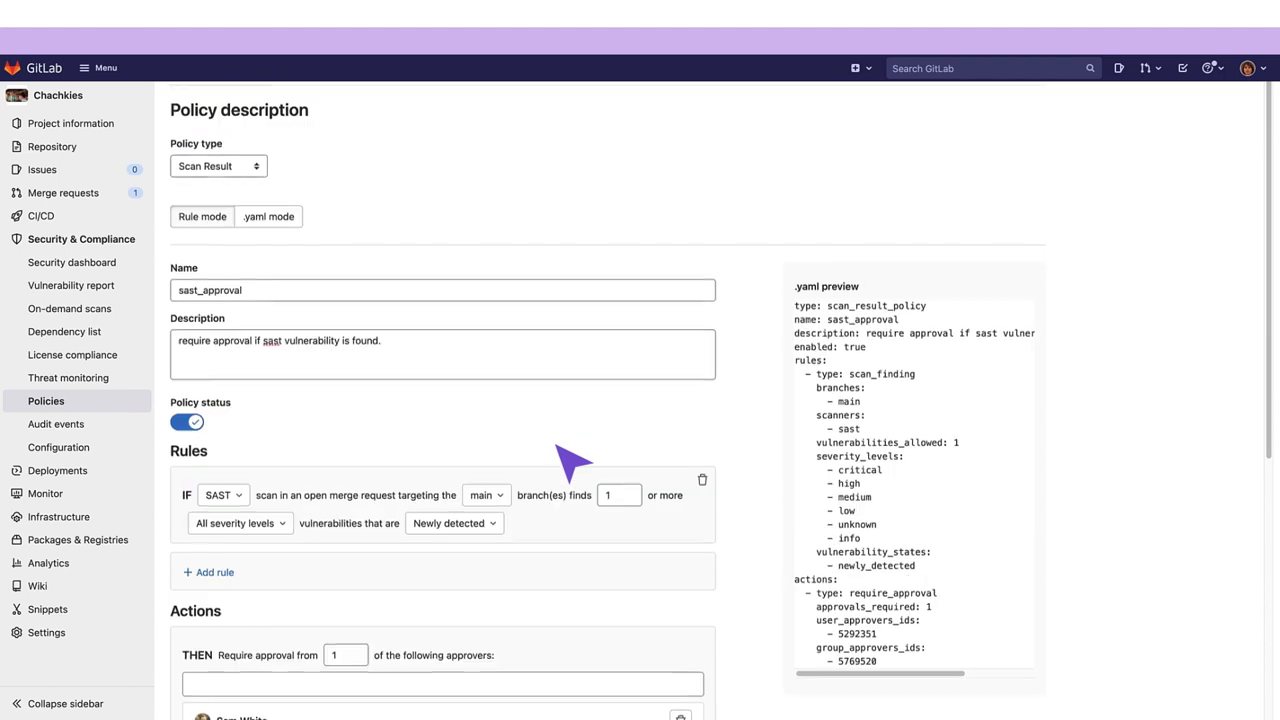
{"action": "scroll", "scroll_direction": "up", "scroll_amount": 3}
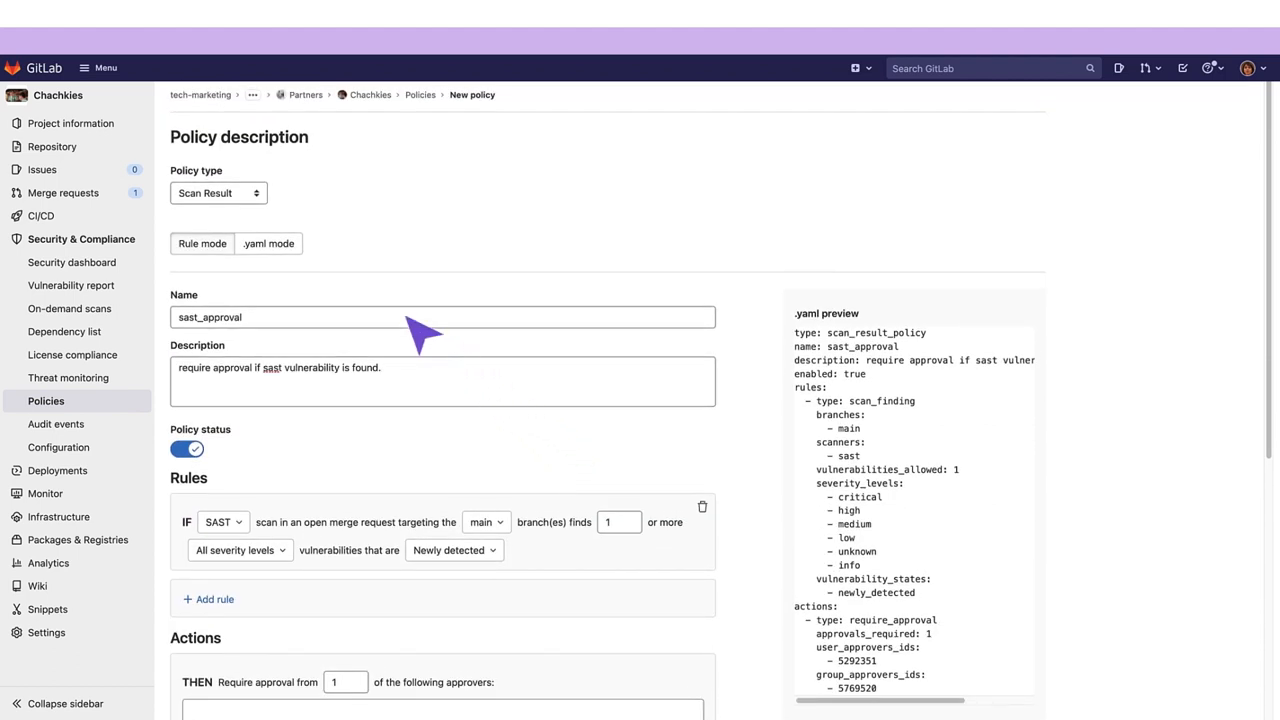
{"action": "left_click", "coordinate": [267, 243]}
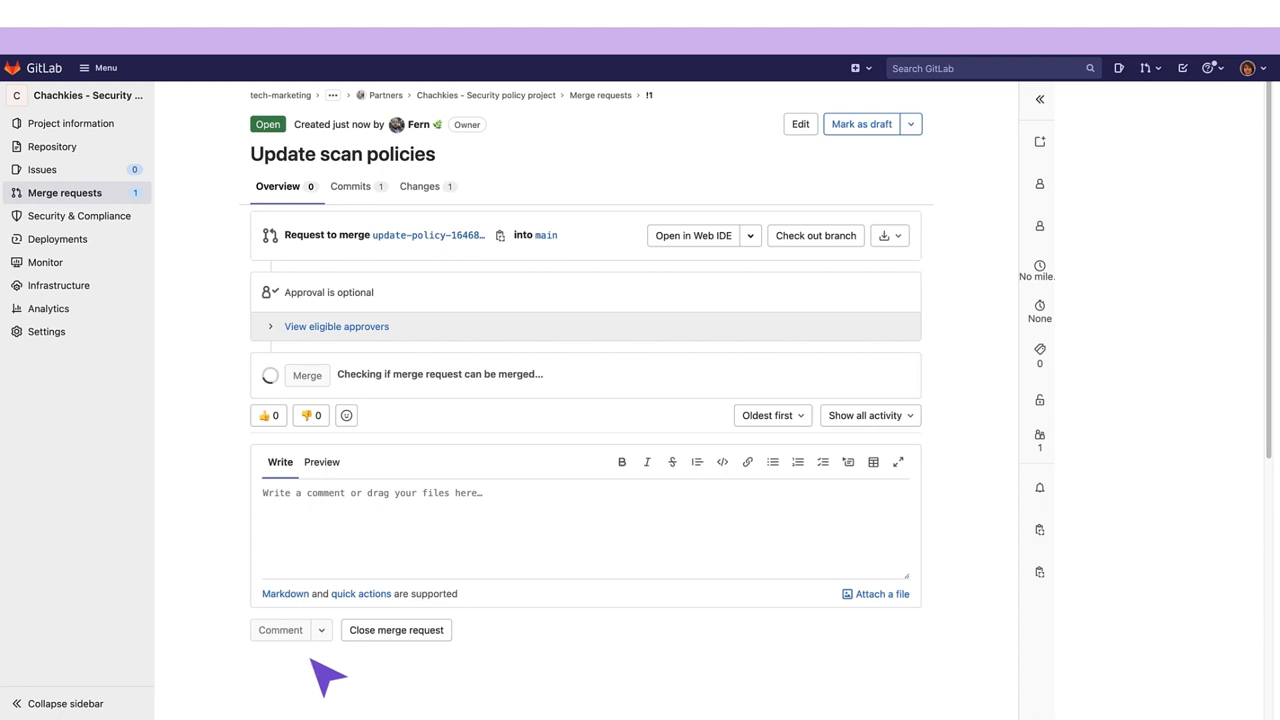
{"action": "mouse_move", "coordinate": [457, 212]}
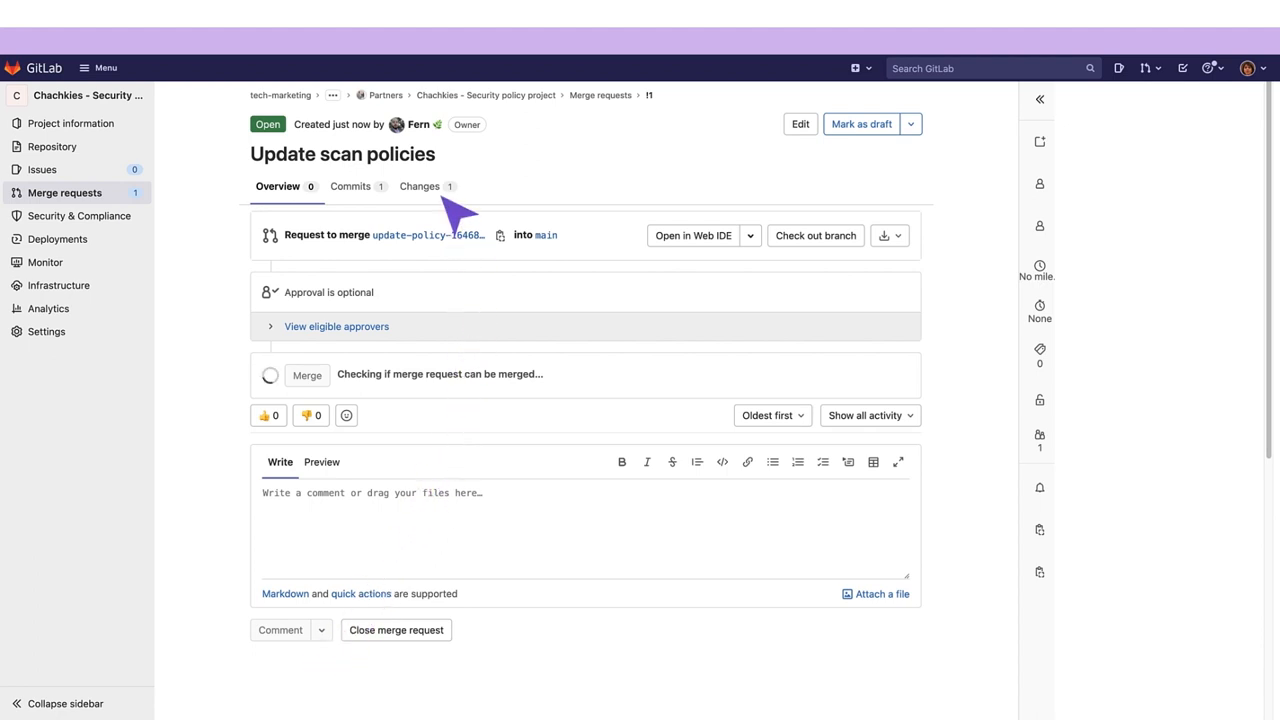
Step: Review the new policy.yml in 'Update scan policies' and merge it into main
{"action": "left_click", "coordinate": [418, 186]}
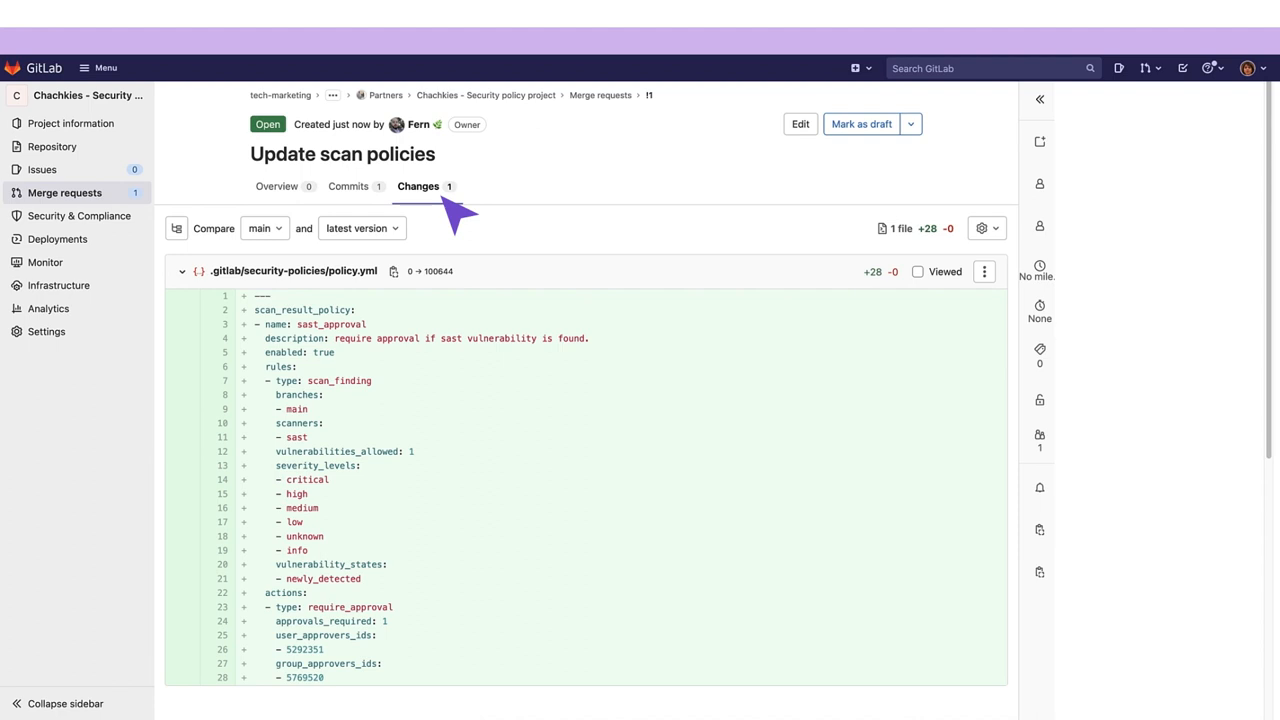
{"action": "left_click", "coordinate": [277, 186]}
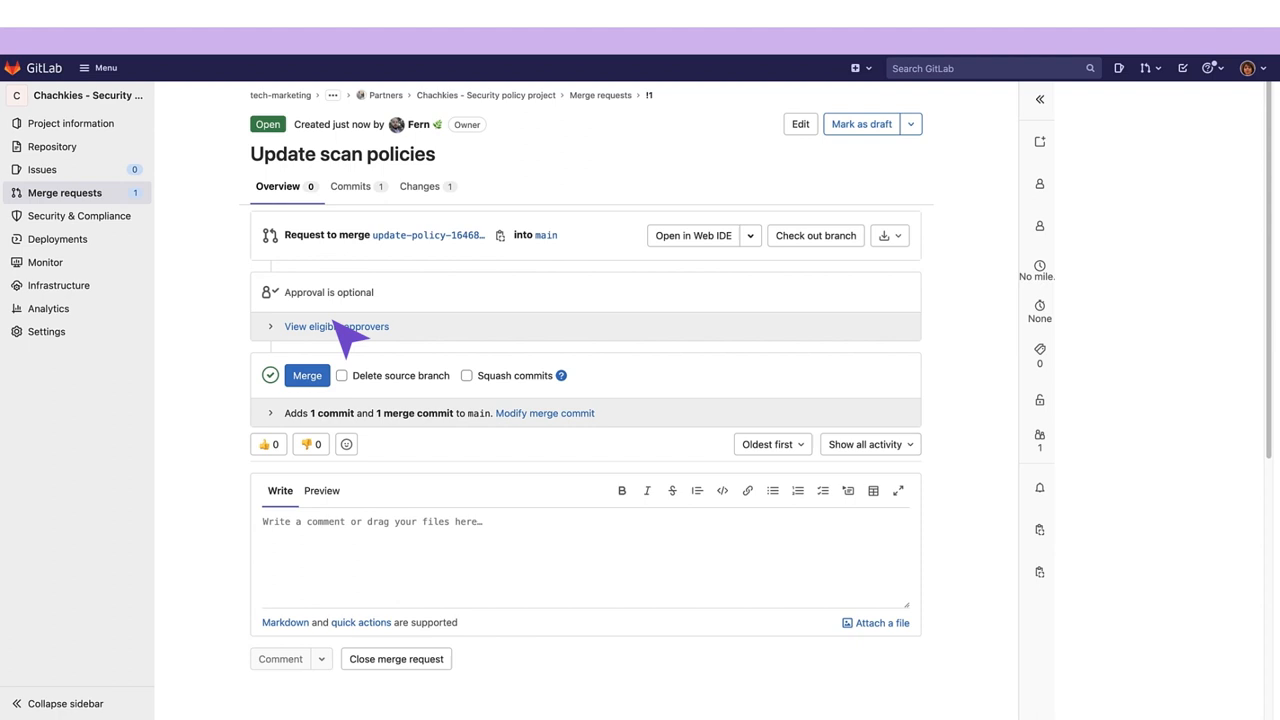
{"action": "left_click", "coordinate": [307, 375]}
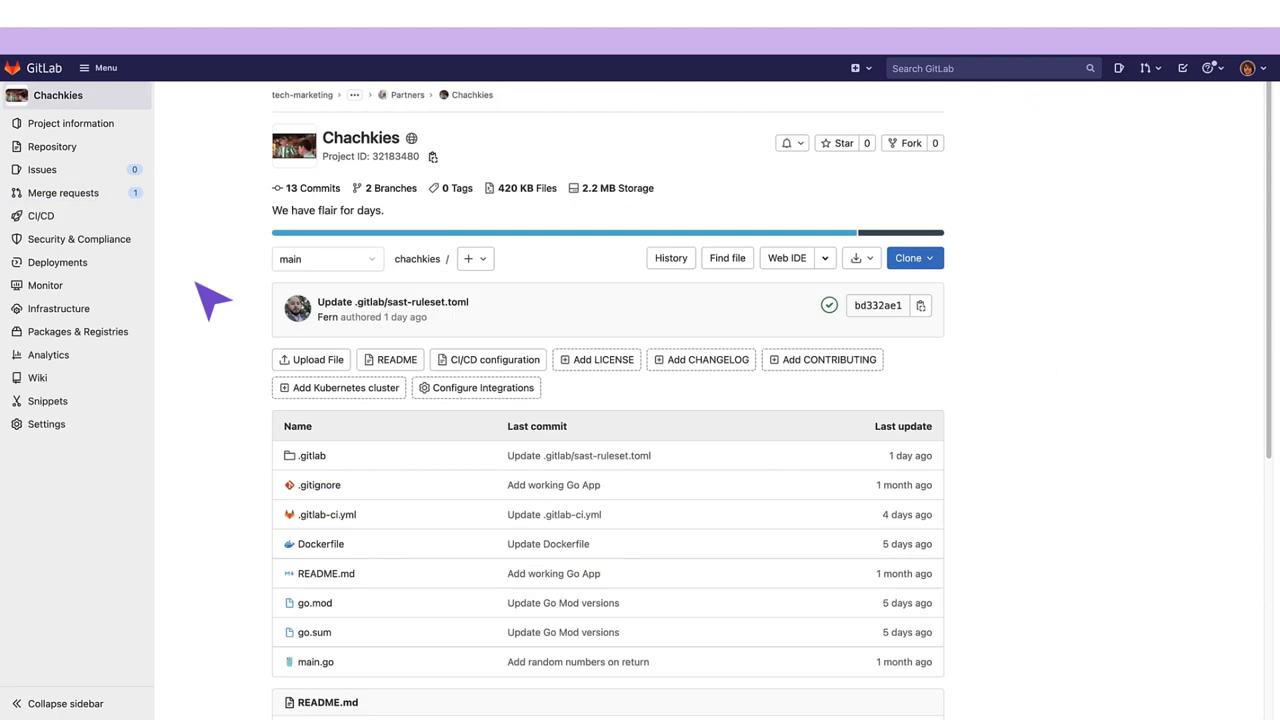
{"action": "left_click", "coordinate": [79, 239]}
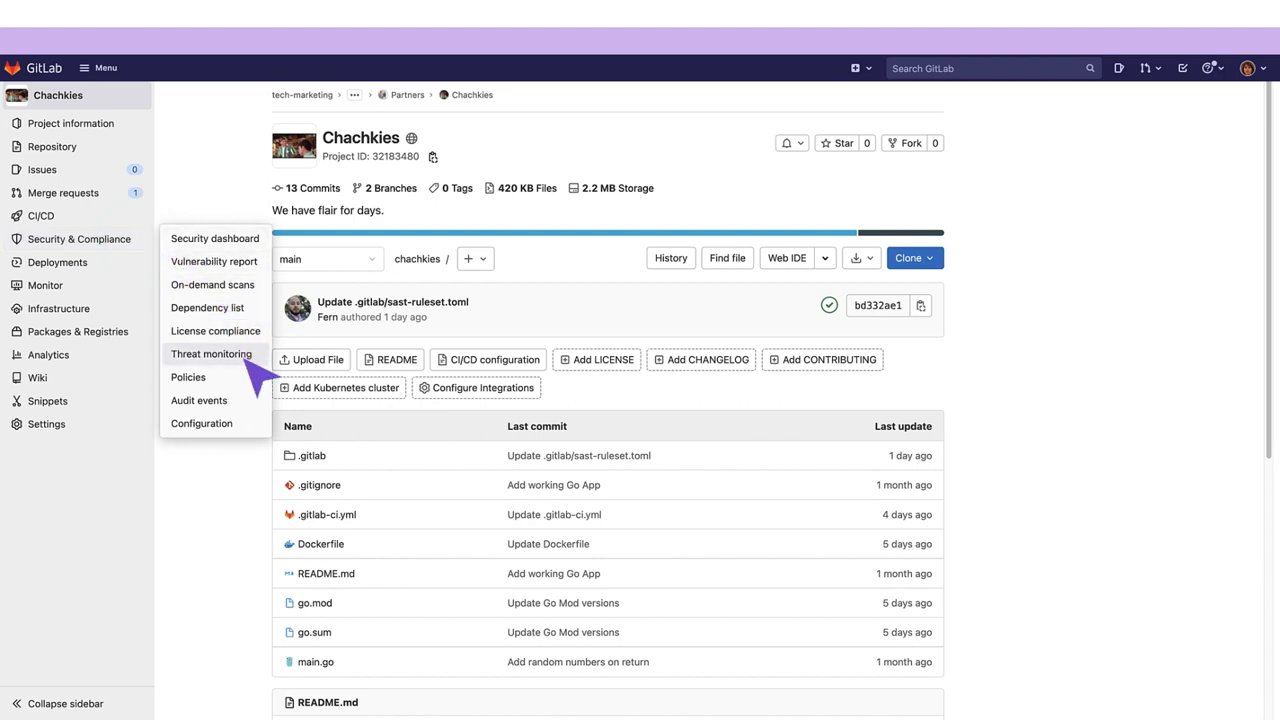
{"action": "left_click", "coordinate": [188, 377]}
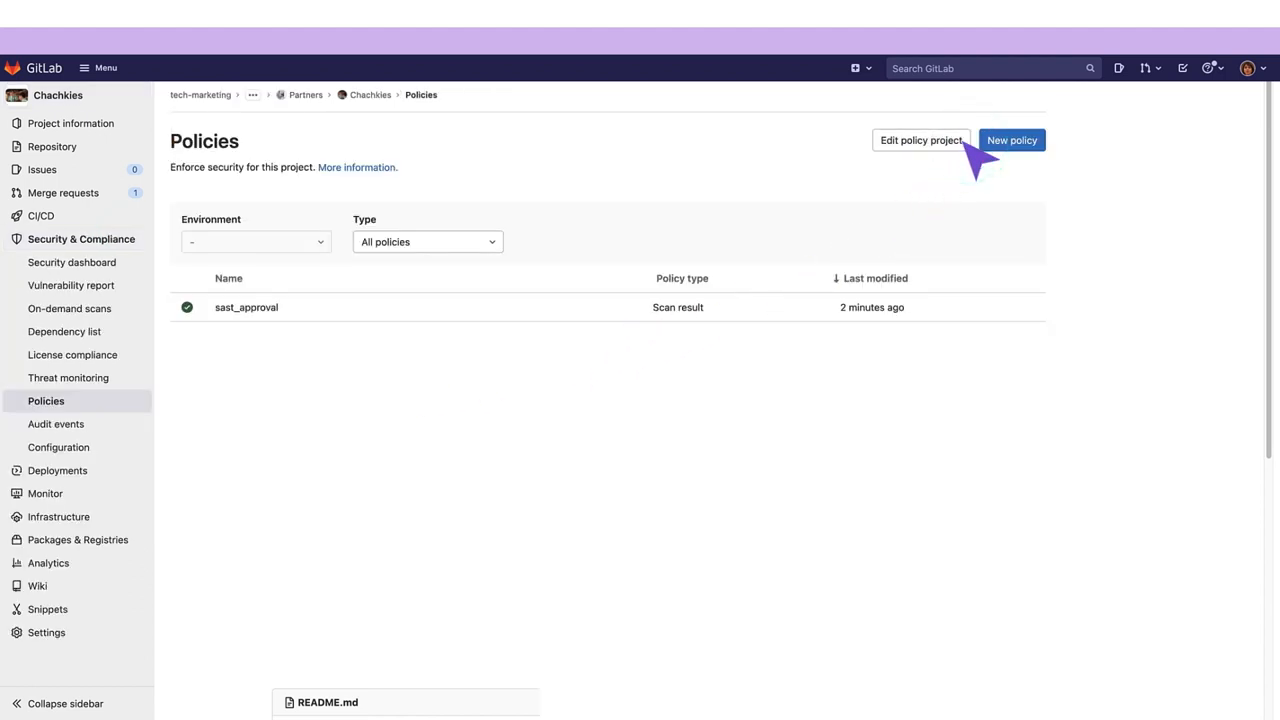
{"action": "left_click", "coordinate": [919, 140]}
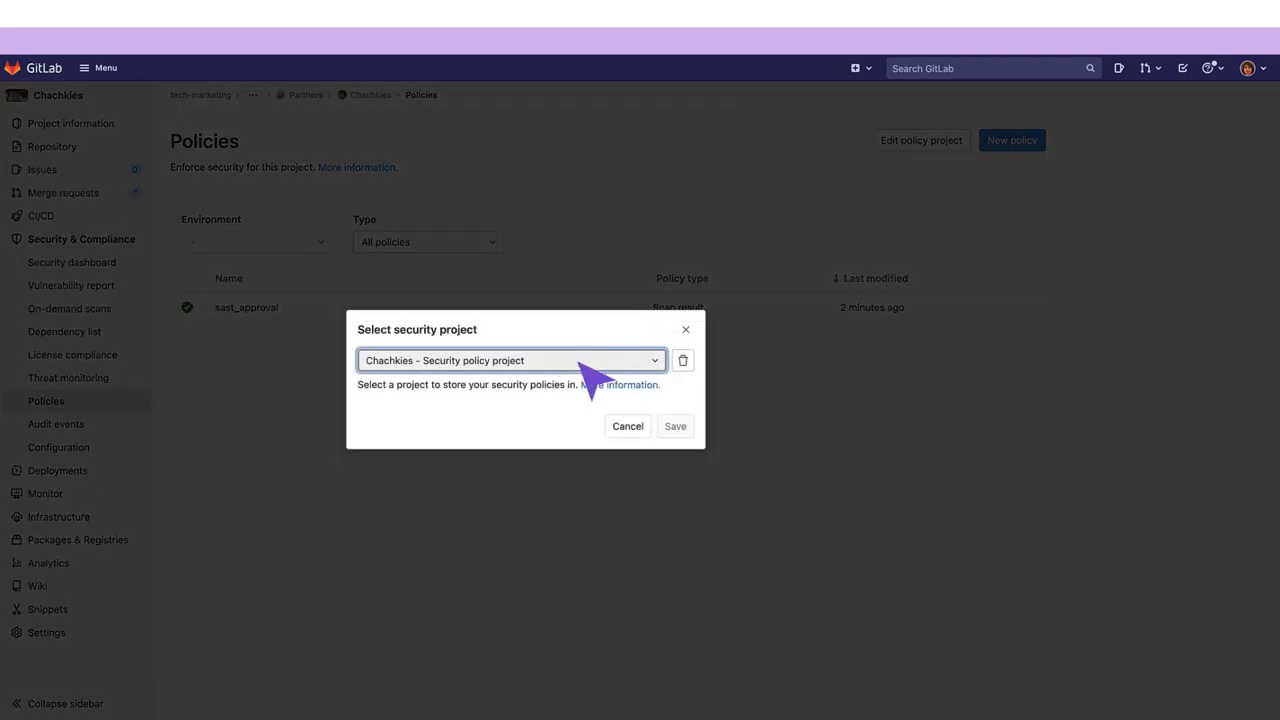
{"action": "mouse_move", "coordinate": [590, 385]}
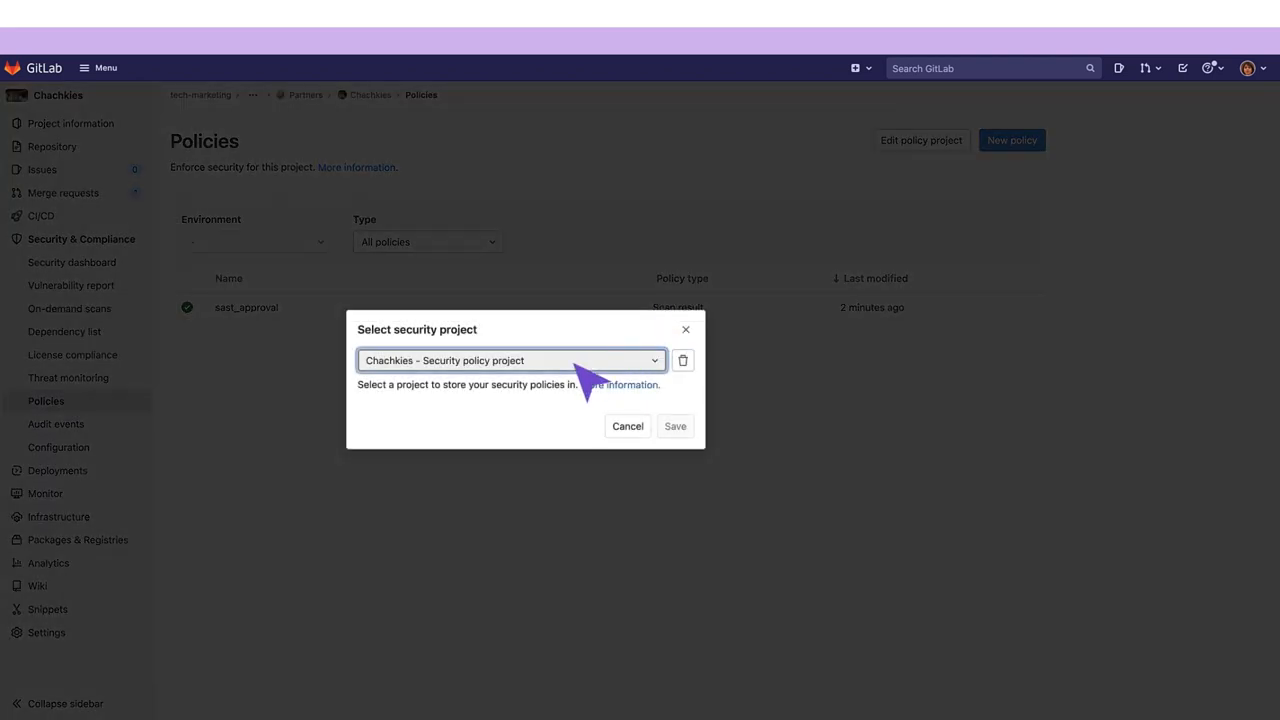
{"action": "left_click", "coordinate": [627, 425]}
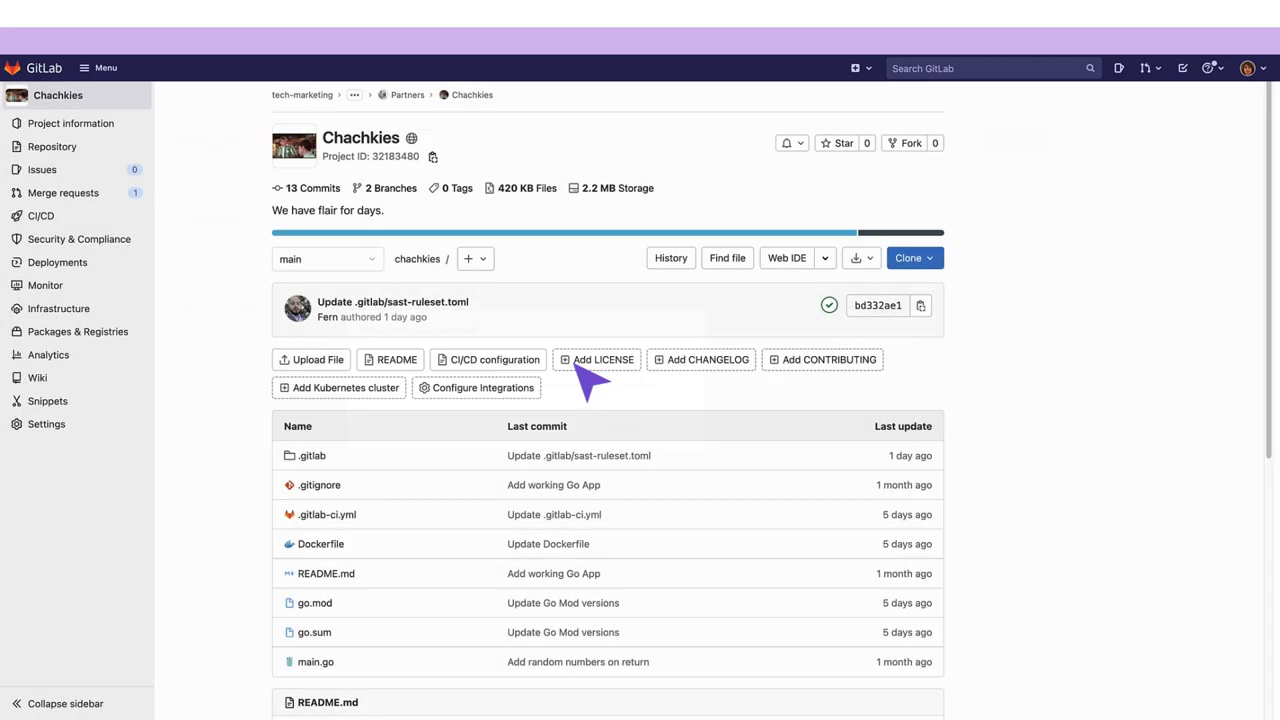
{"action": "mouse_move", "coordinate": [240, 270]}
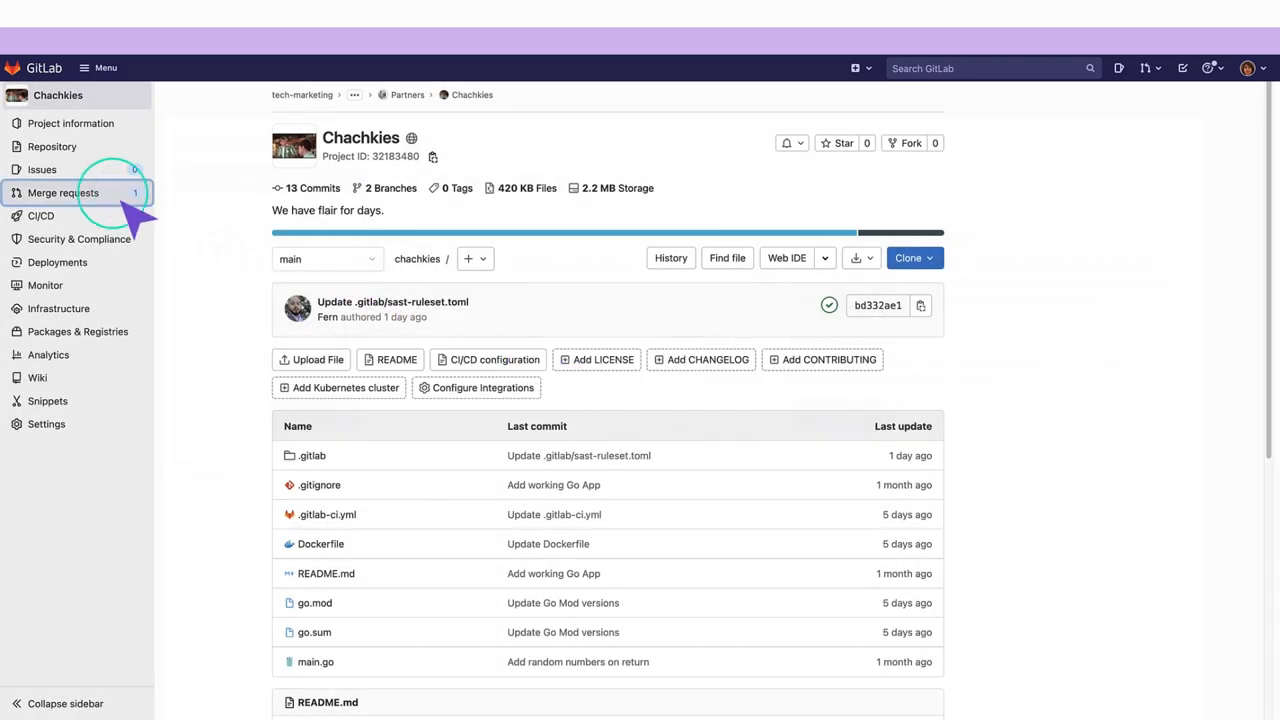
Step: Open 'Create a New File with Global Permissions' and show its eligible approvers and SAST vulnerabilities
{"action": "left_click", "coordinate": [63, 192]}
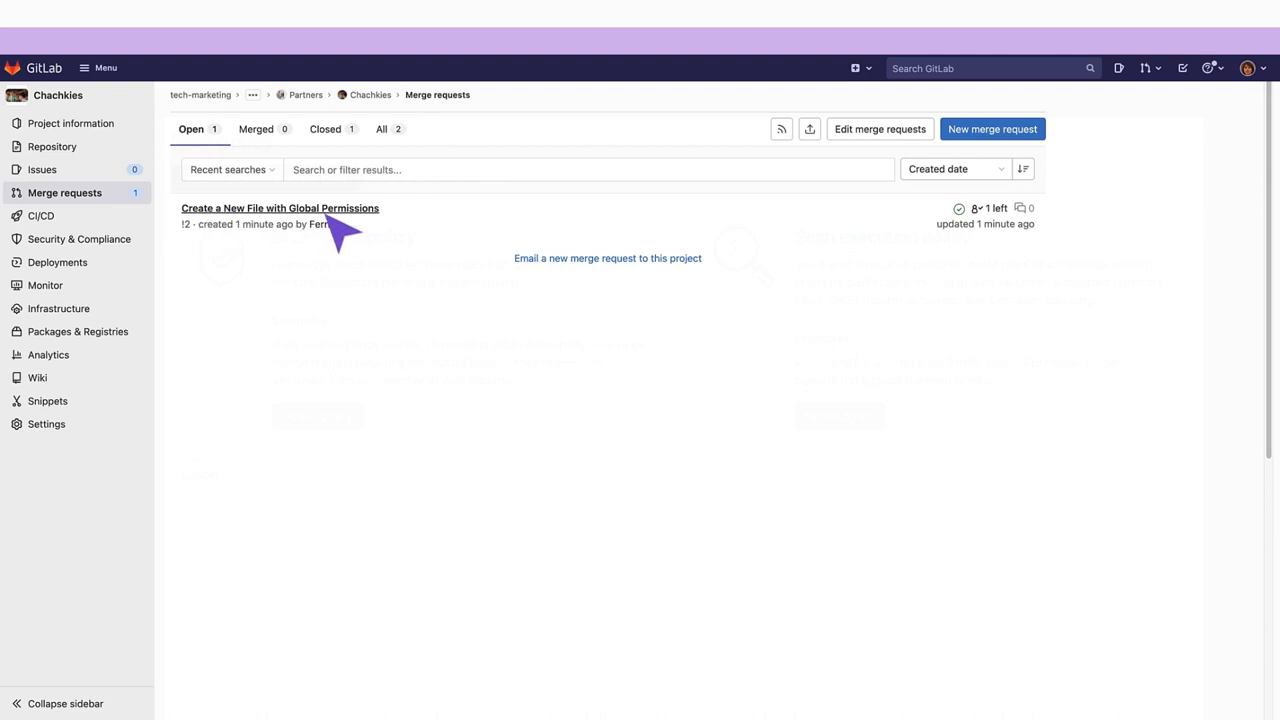
{"action": "left_click", "coordinate": [280, 208]}
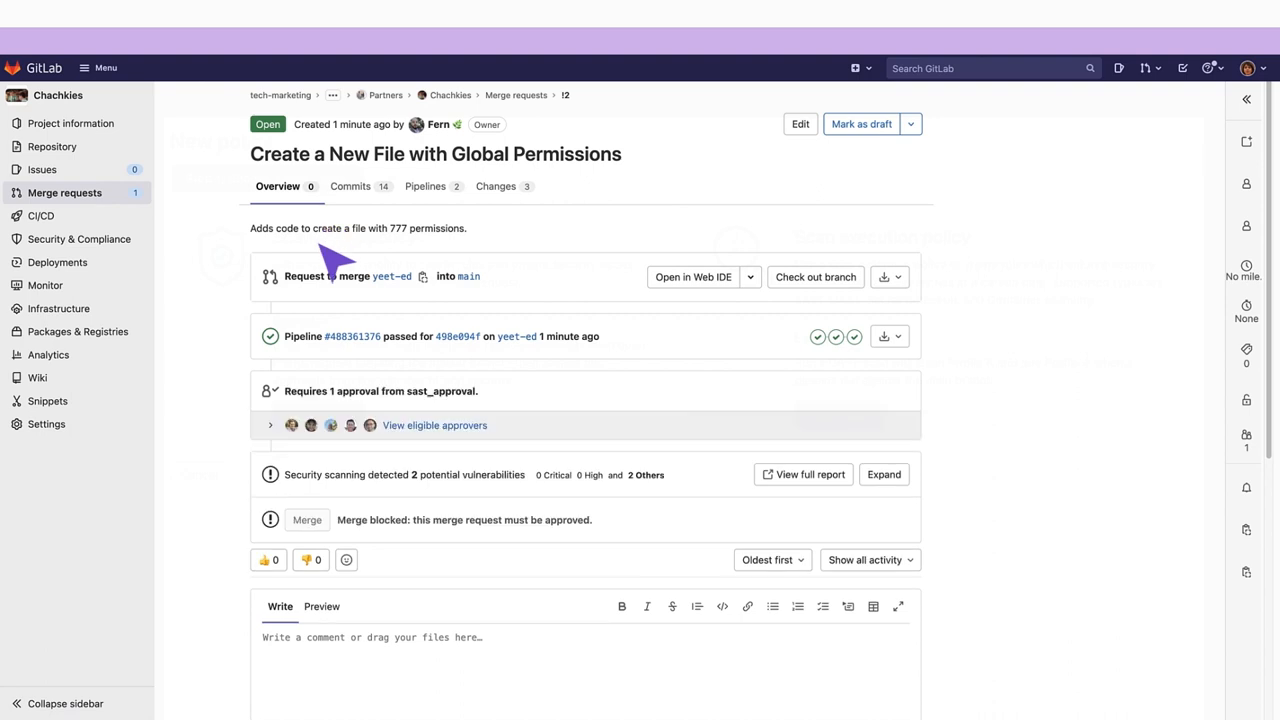
{"action": "mouse_move", "coordinate": [297, 430]}
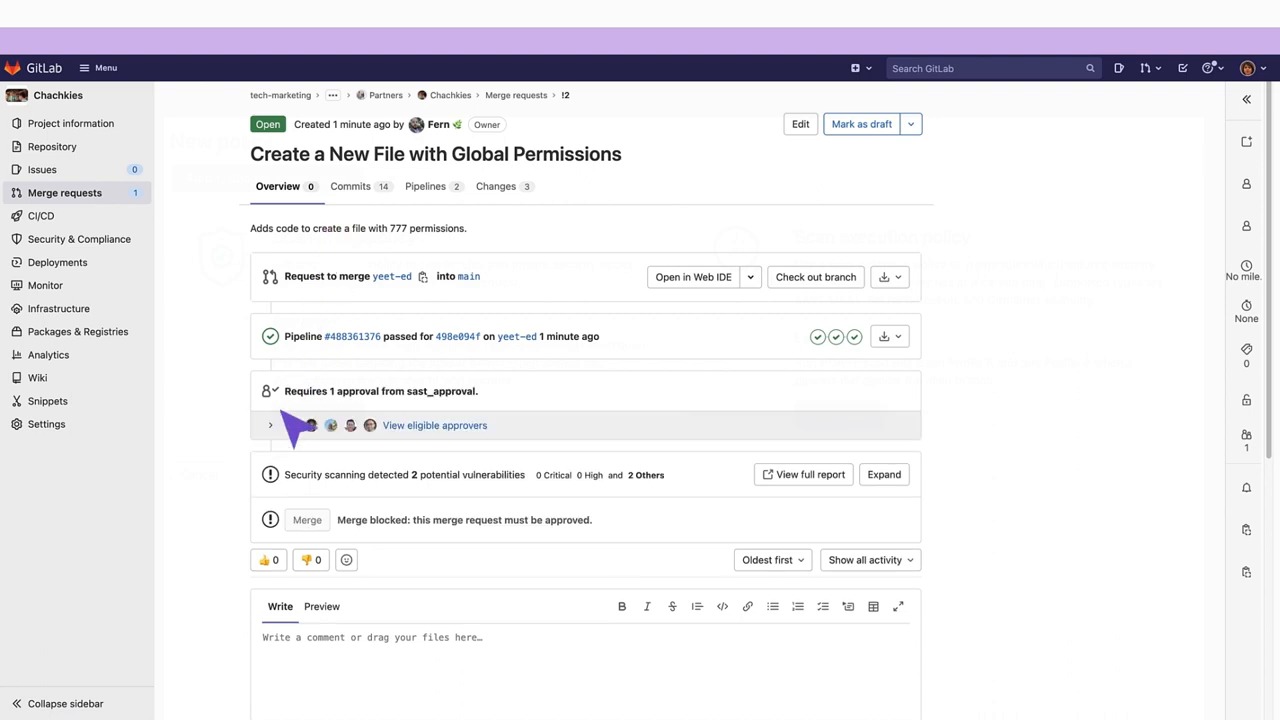
{"action": "left_click", "coordinate": [270, 425]}
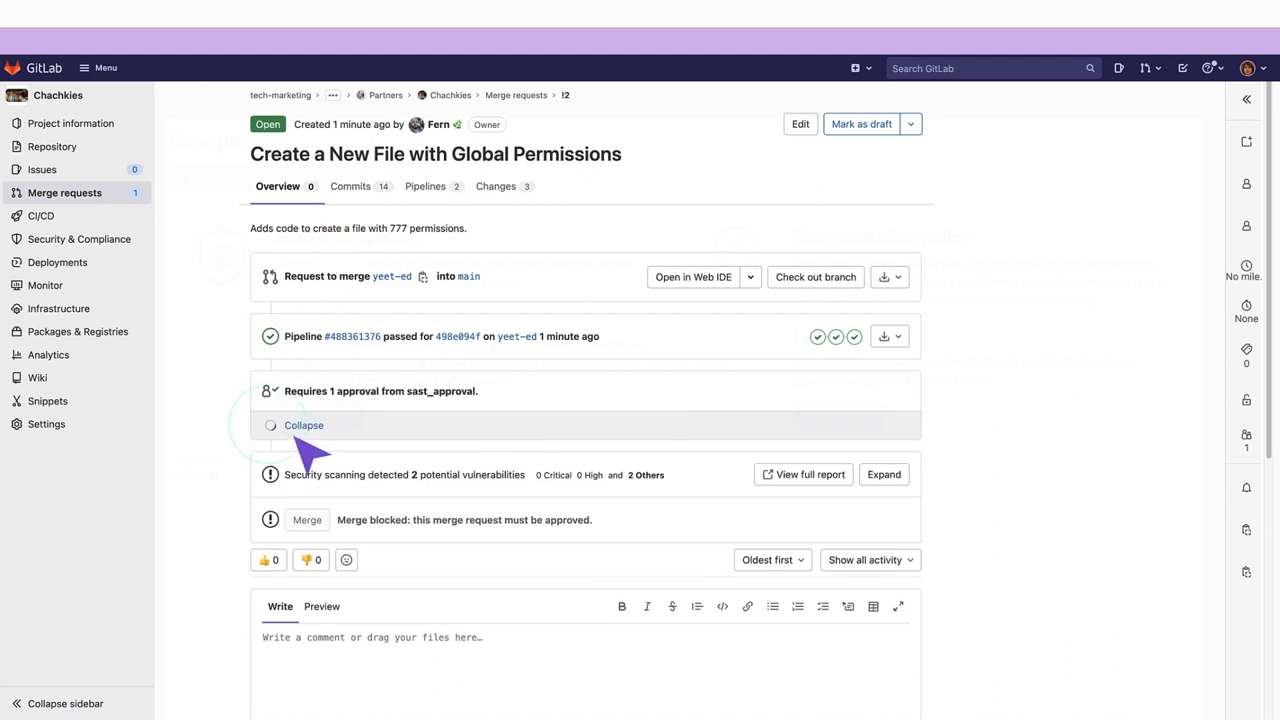
{"action": "left_click", "coordinate": [303, 425]}
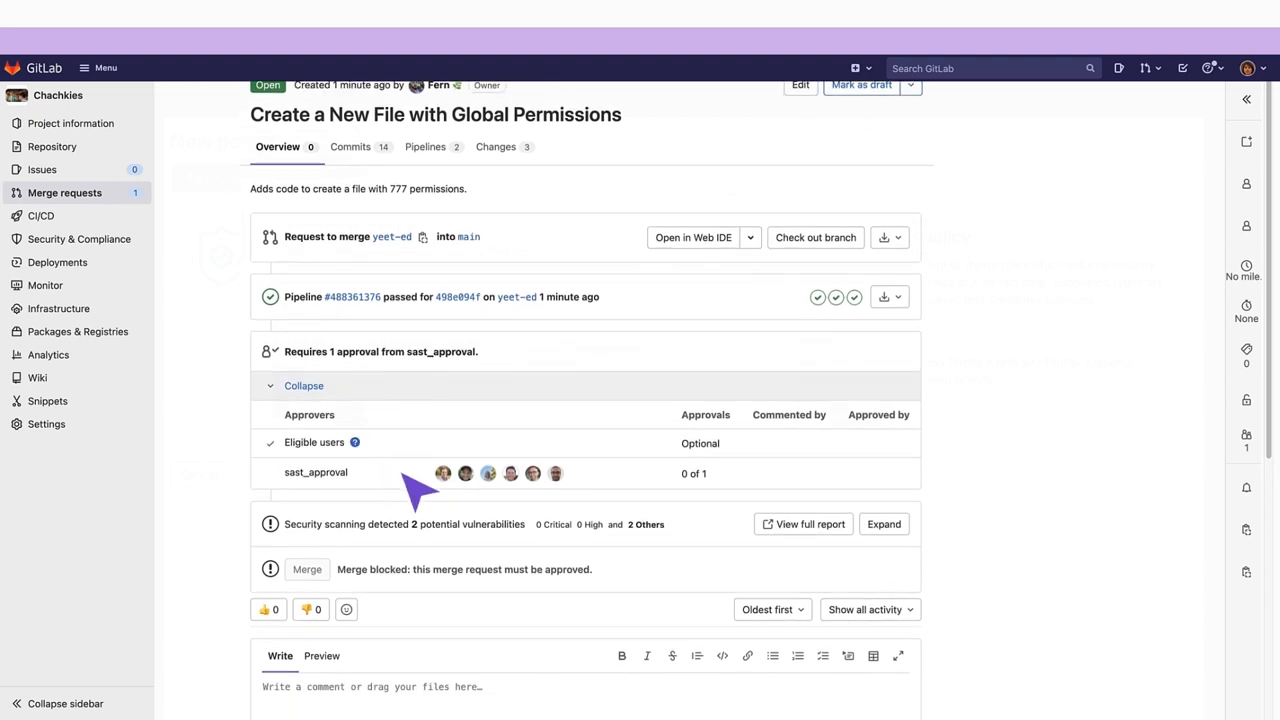
{"action": "mouse_move", "coordinate": [443, 473]}
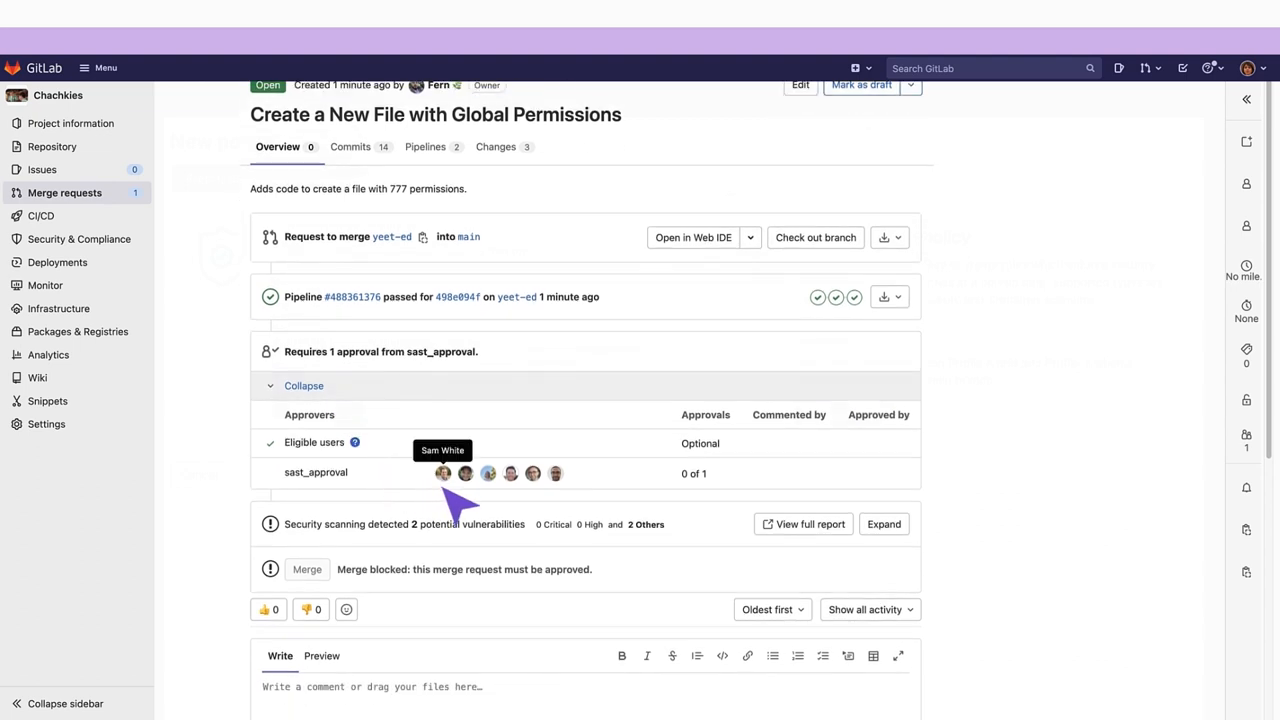
{"action": "mouse_move", "coordinate": [465, 473]}
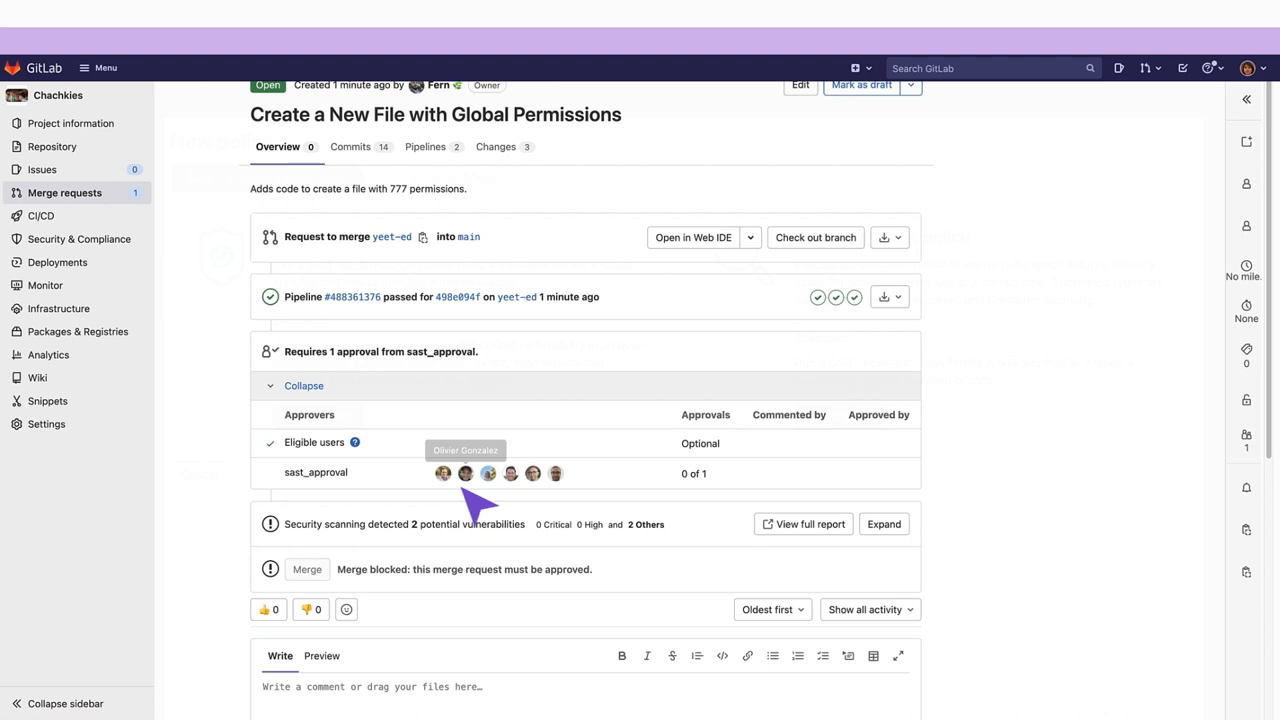
{"action": "mouse_move", "coordinate": [495, 500]}
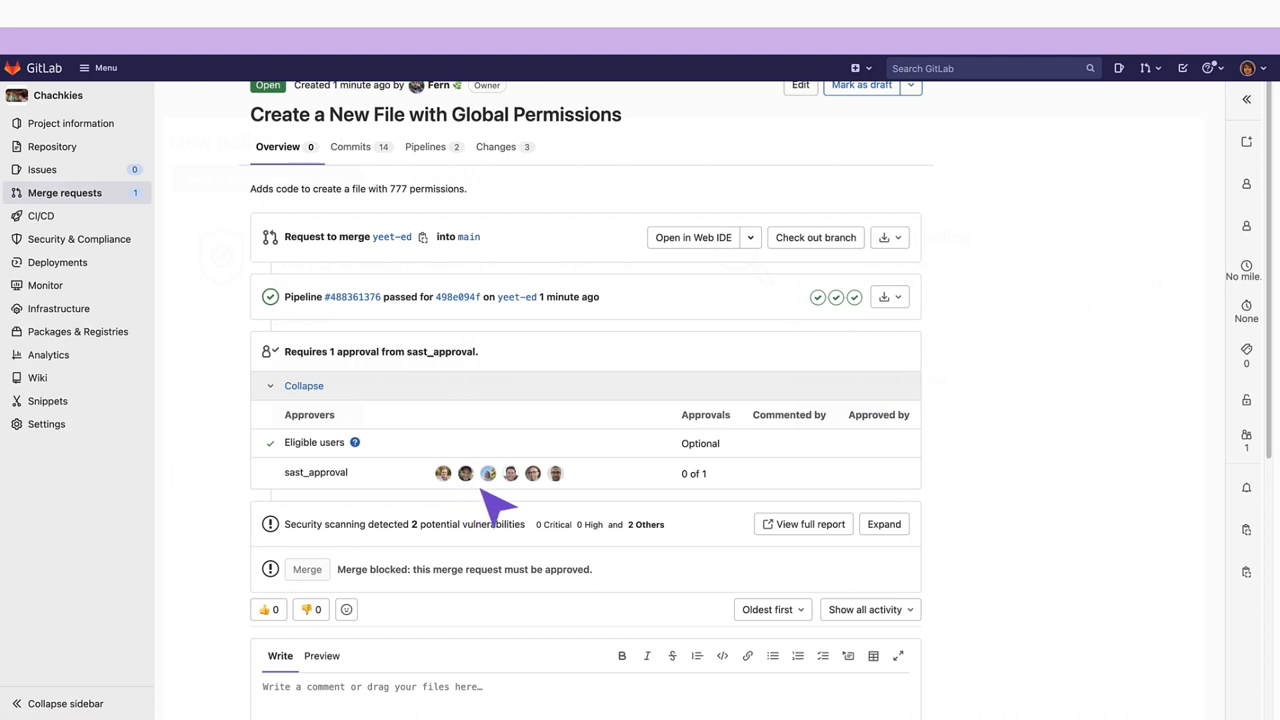
{"action": "mouse_move", "coordinate": [915, 550]}
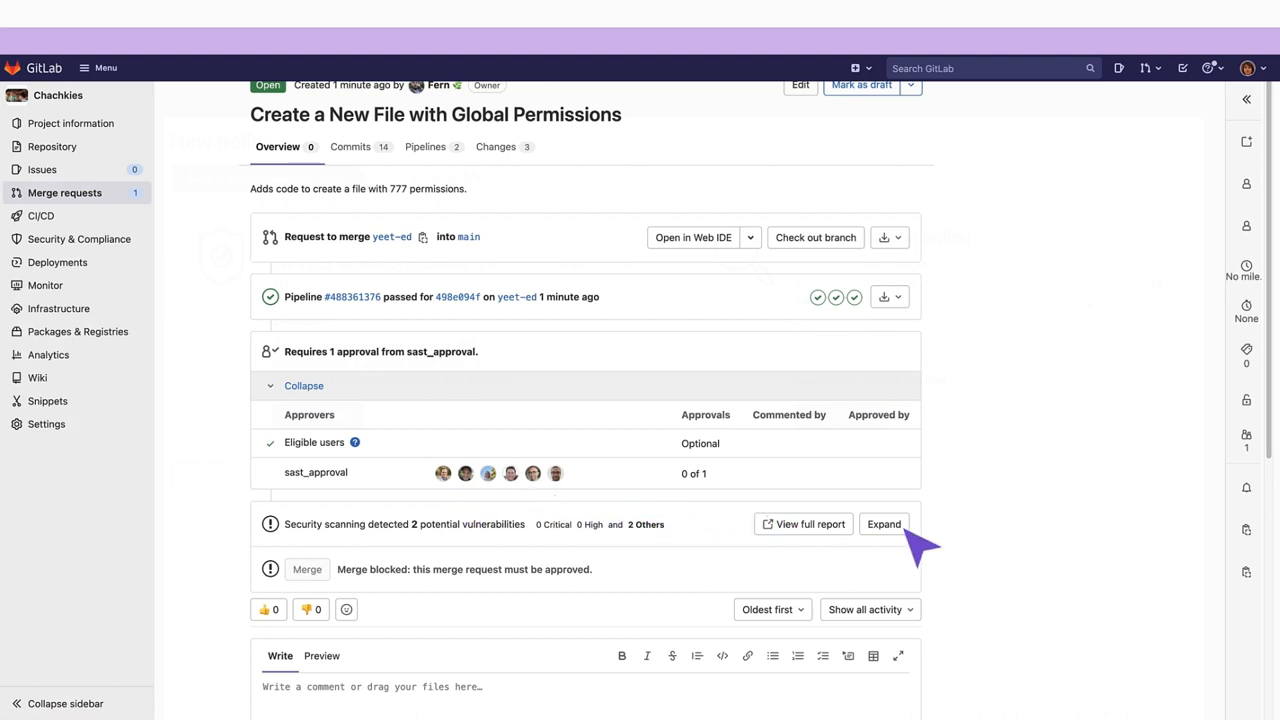
{"action": "left_click", "coordinate": [883, 524]}
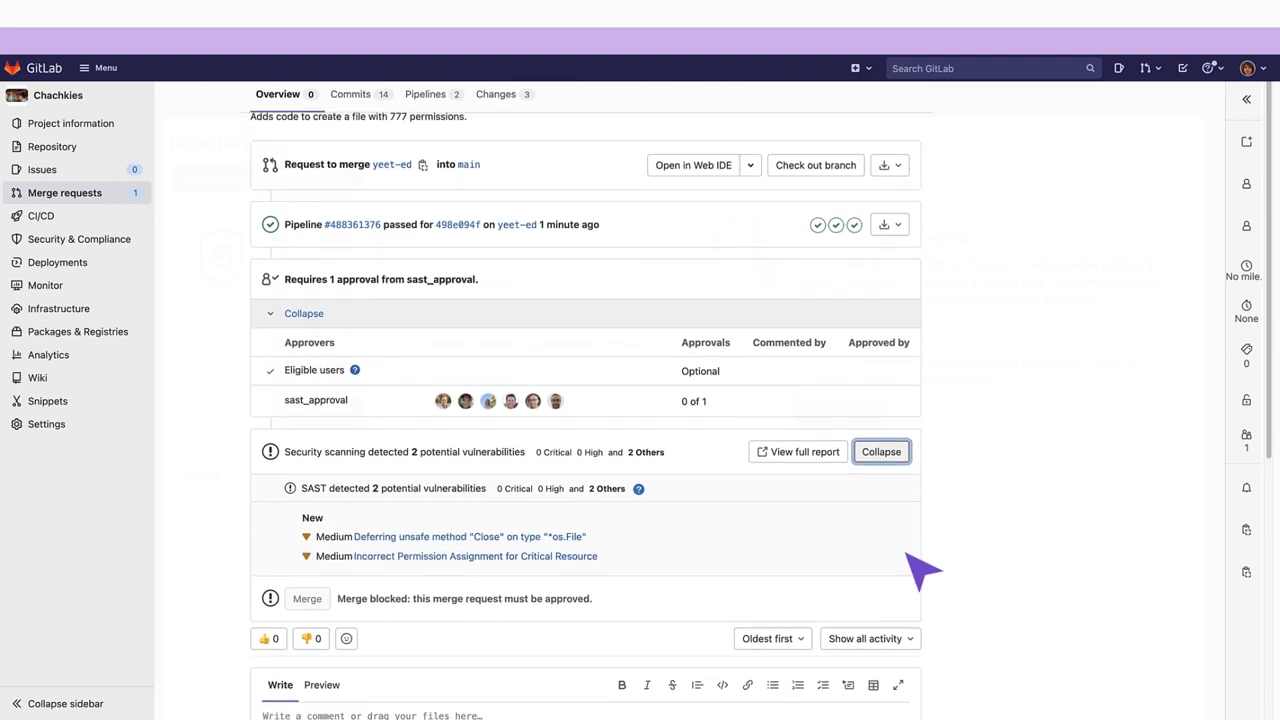